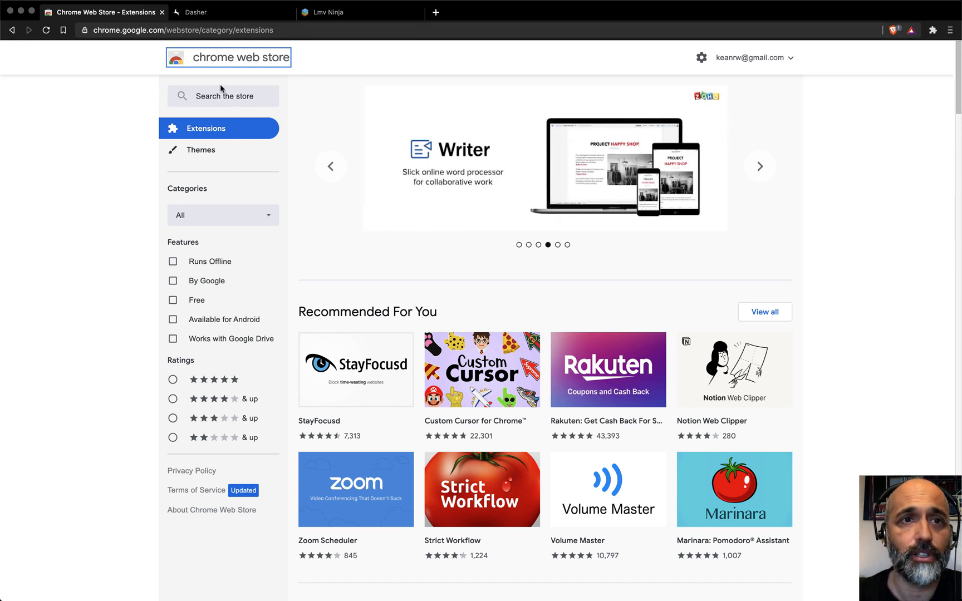
Search the store for 'lm' and review the LMV Developer Tools extension's overview page.
{"action": "type", "text": "lmv"}
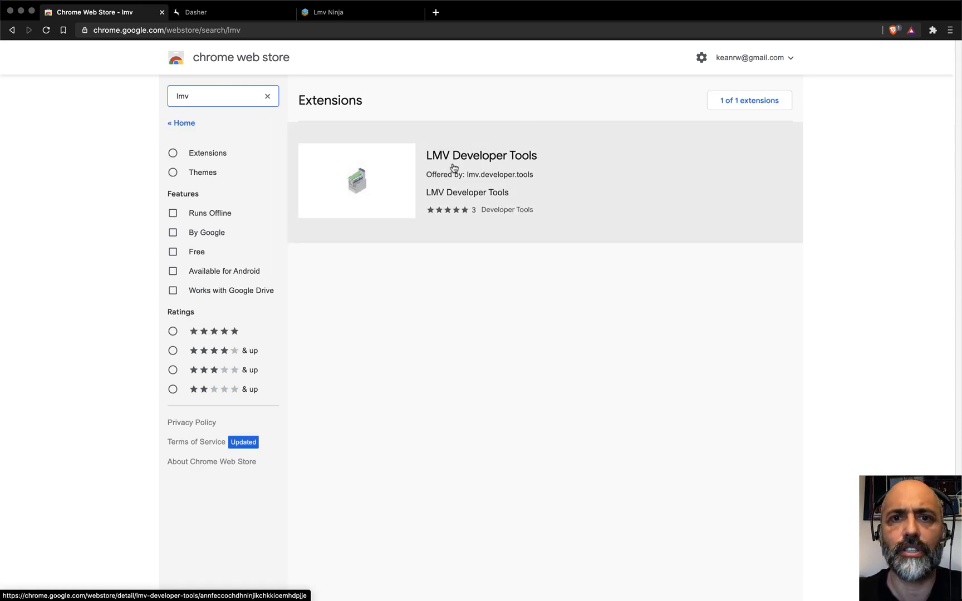
{"action": "mouse_move", "coordinate": [454, 160]}
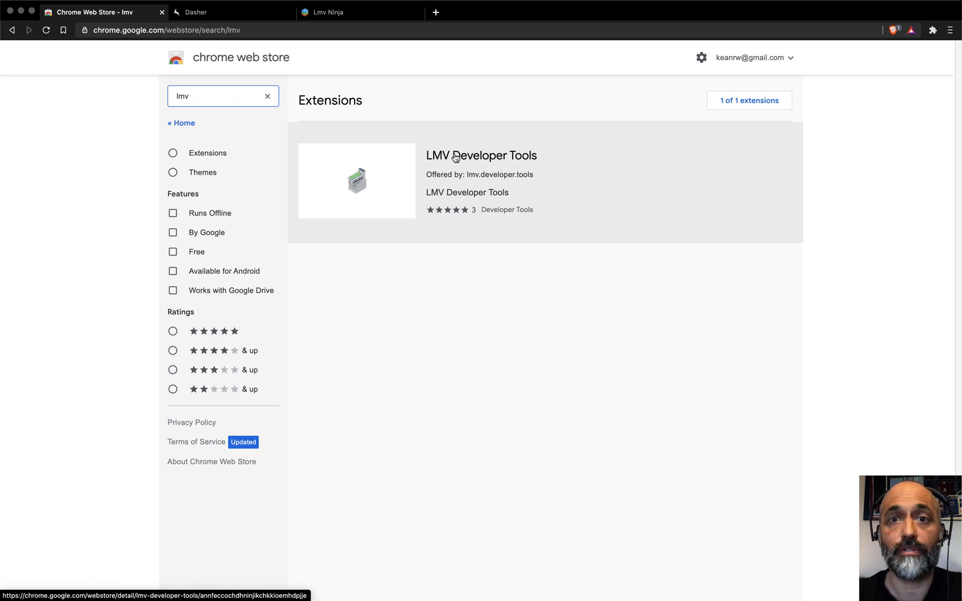
{"action": "left_click", "coordinate": [481, 155]}
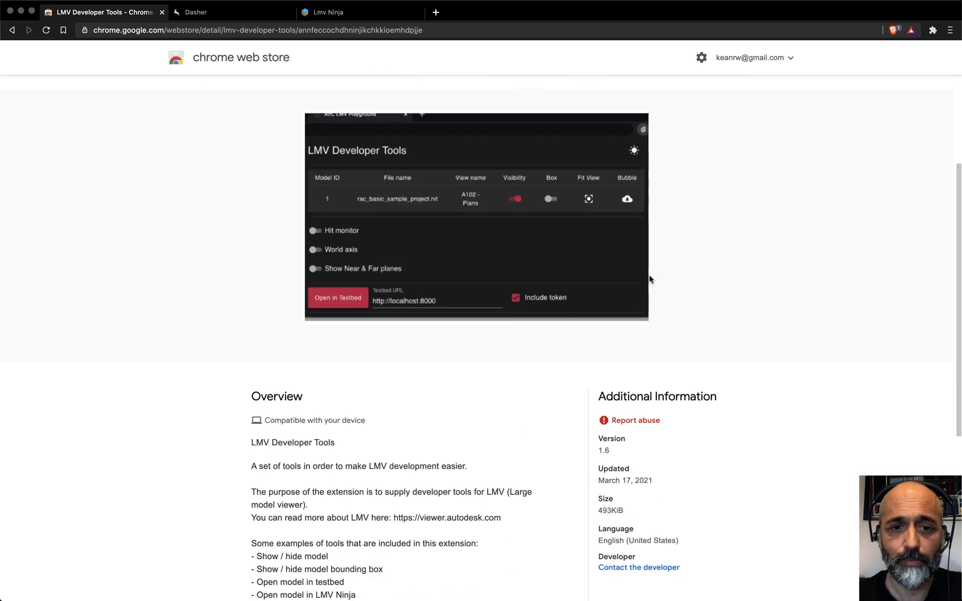
{"action": "scroll", "scroll_direction": "down", "scroll_amount": 3}
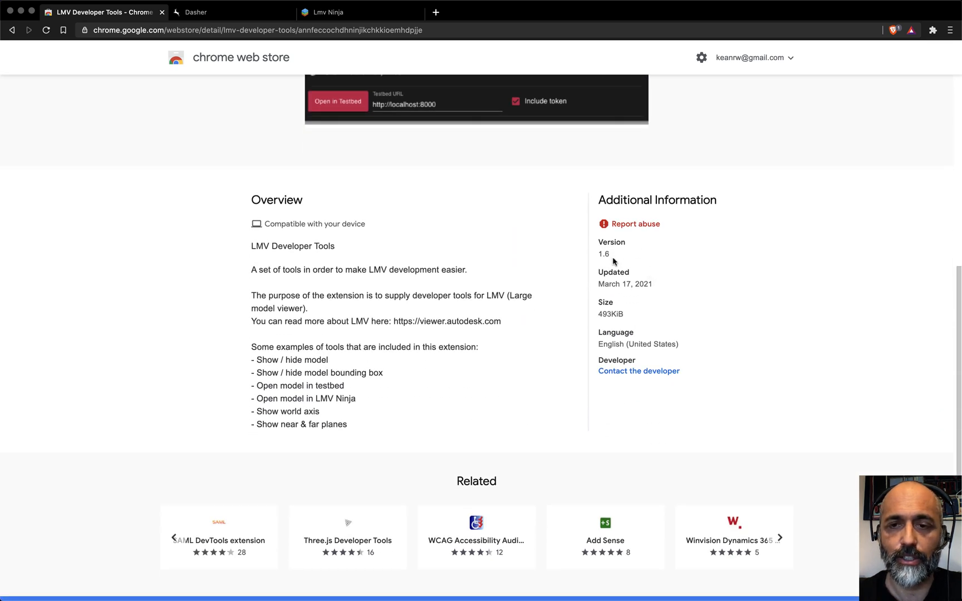
{"action": "scroll", "scroll_direction": "up", "scroll_amount": 3}
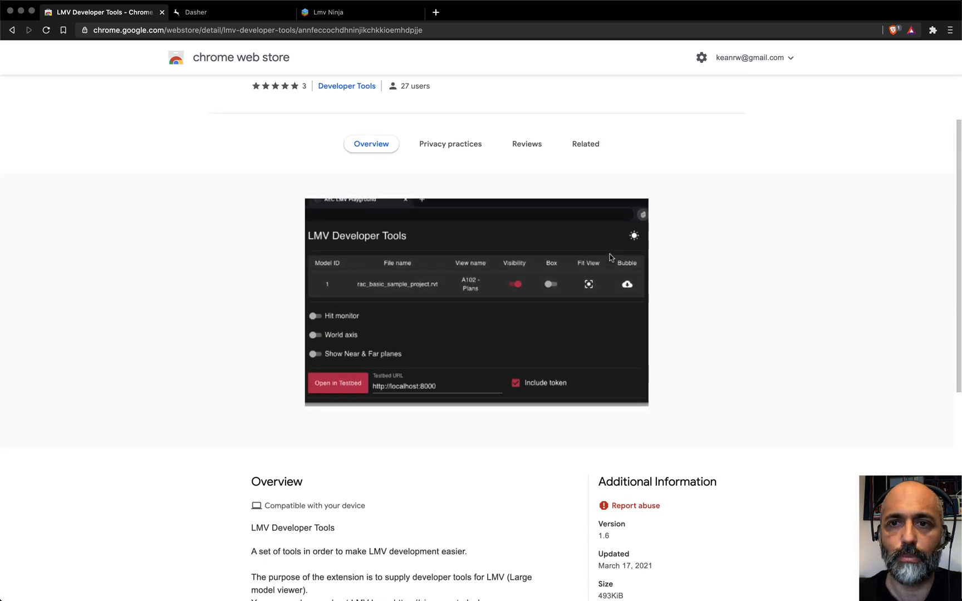
{"action": "scroll", "scroll_direction": "up", "scroll_amount": 3}
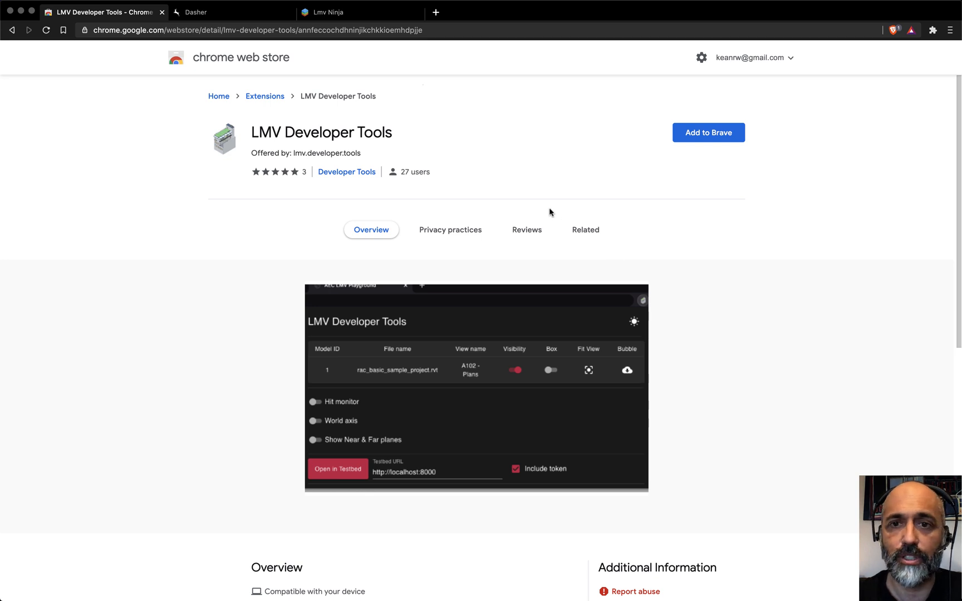
{"action": "mouse_move", "coordinate": [708, 132]}
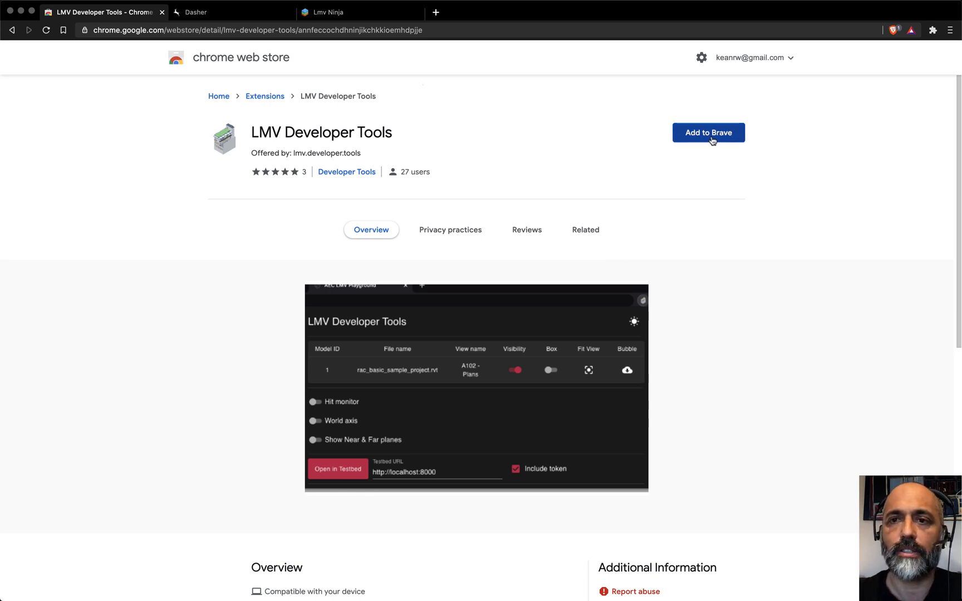
Add LMV Developer Tools to Brave, confirm the install, and check it in the extensions list.
{"action": "left_click", "coordinate": [708, 132]}
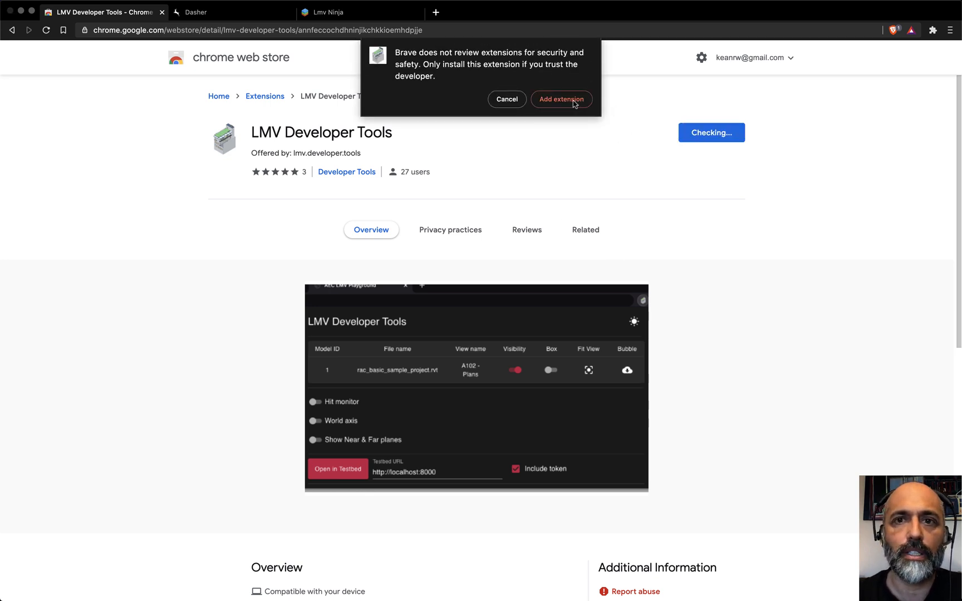
{"action": "left_click", "coordinate": [561, 99]}
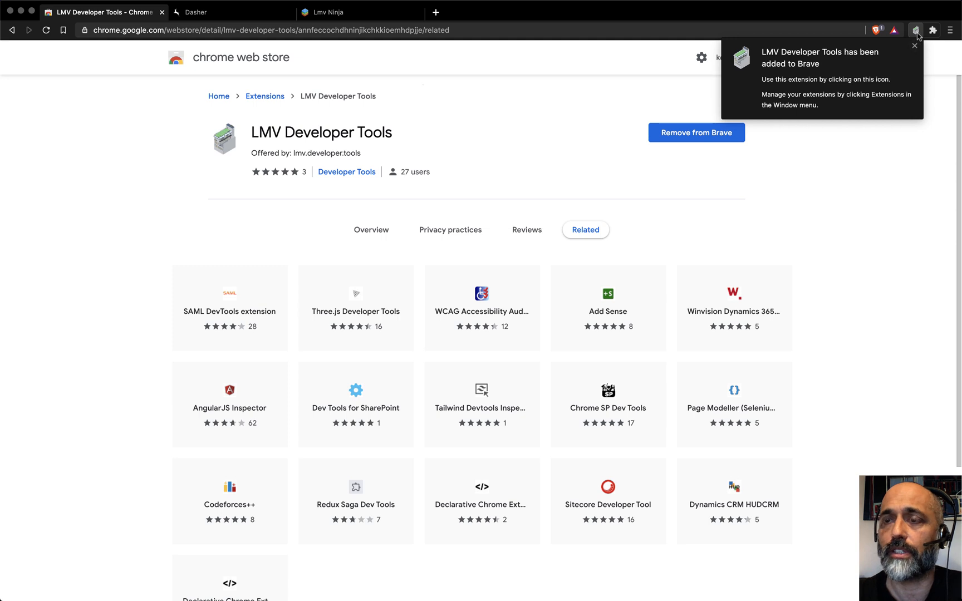
{"action": "left_click", "coordinate": [933, 29]}
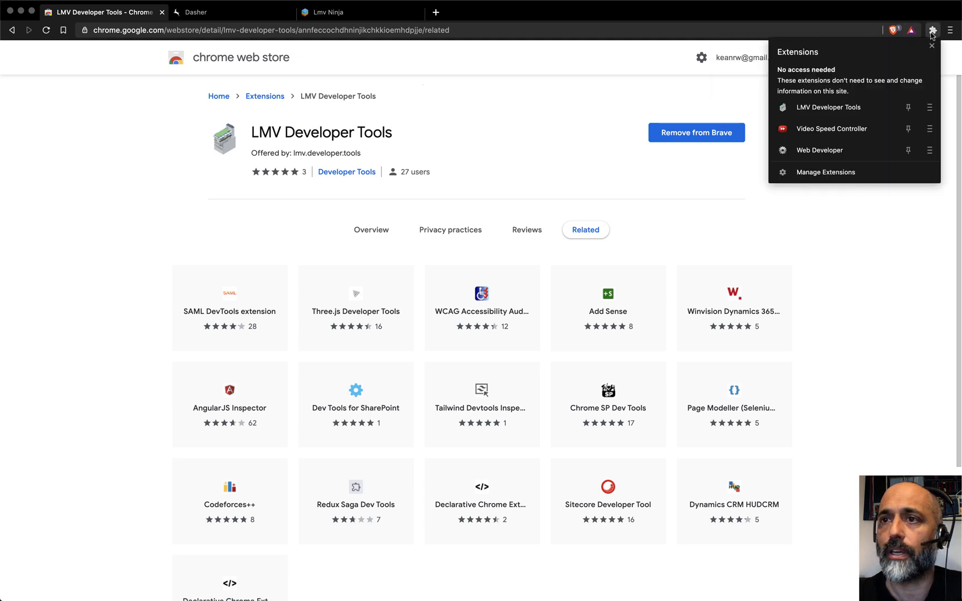
{"action": "mouse_move", "coordinate": [908, 107]}
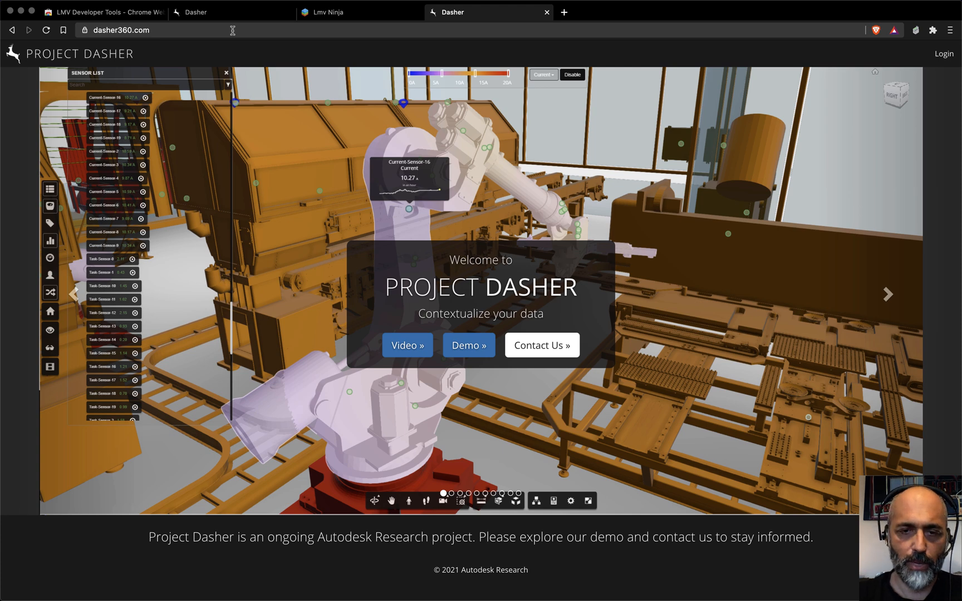
{"action": "mouse_move", "coordinate": [328, 134]}
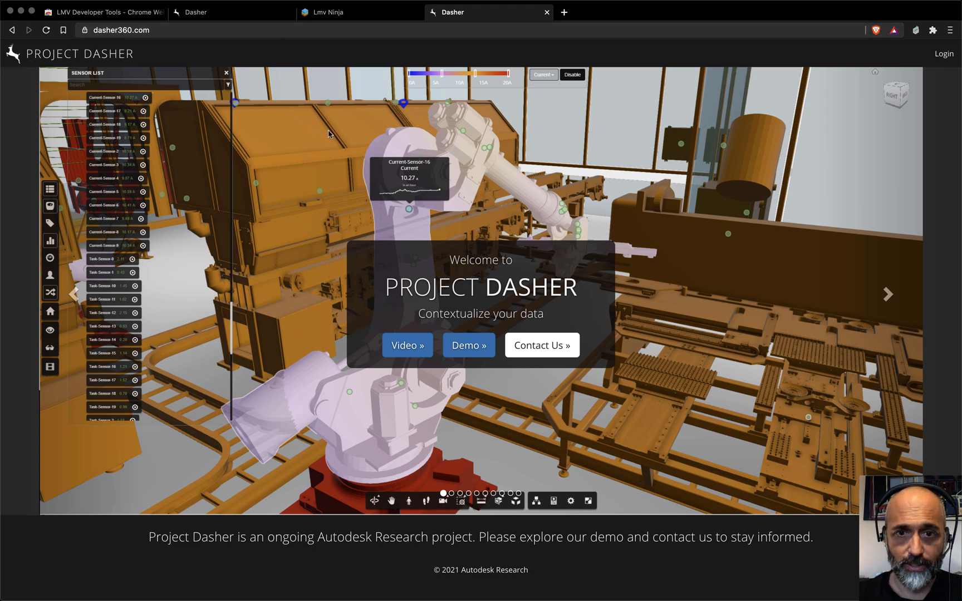
{"action": "mouse_move", "coordinate": [545, 200]}
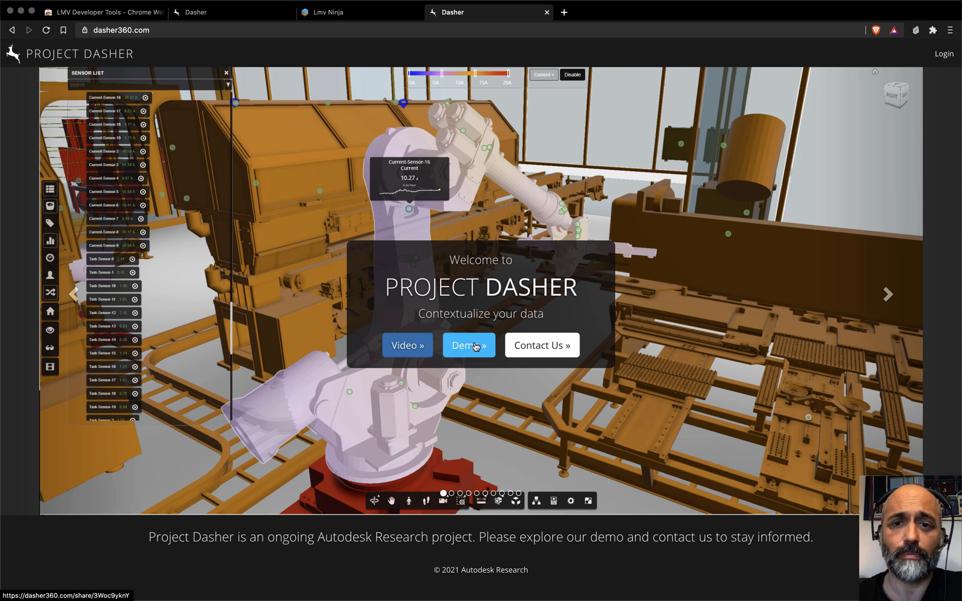
{"action": "mouse_move", "coordinate": [469, 348]}
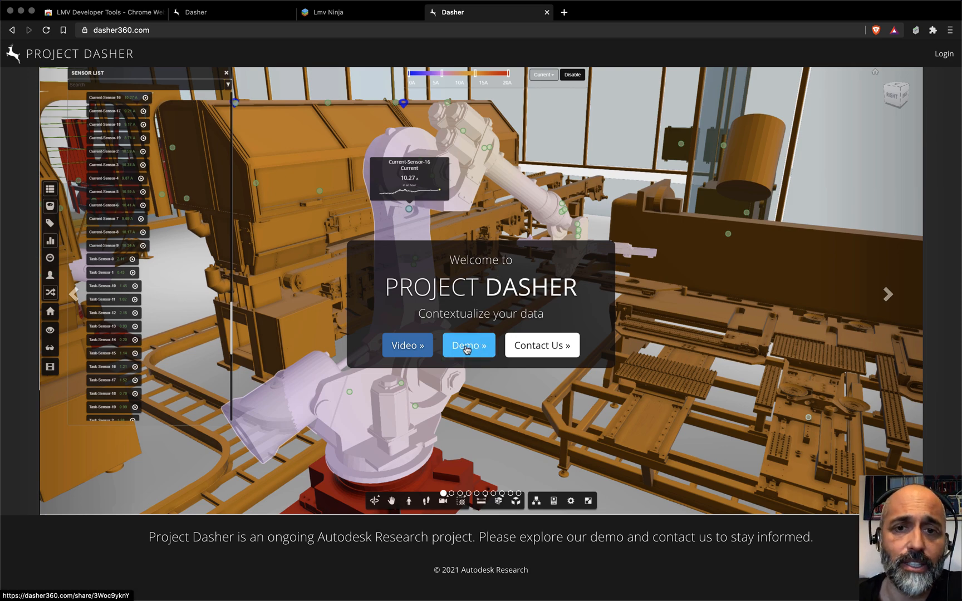
Launch the Project Dasher demo so the Empa NEST building model loads in the viewer.
{"action": "left_click", "coordinate": [468, 345]}
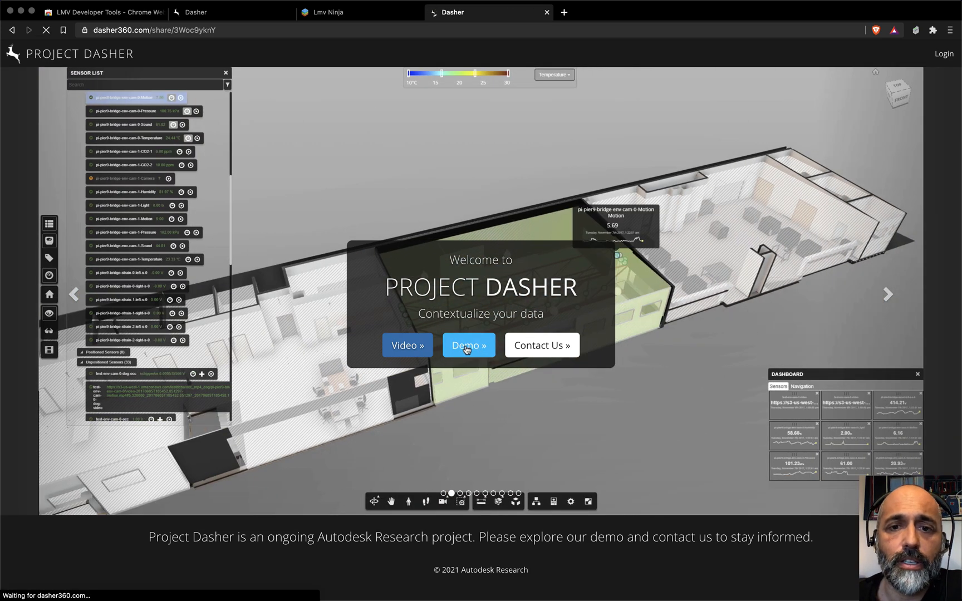
{"action": "left_click", "coordinate": [467, 345]}
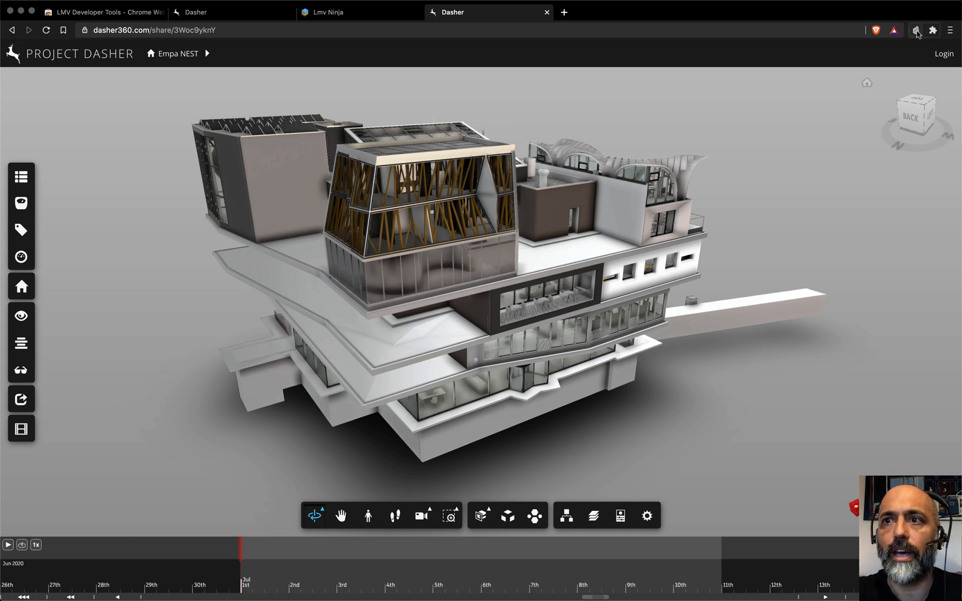
Show the Empa NEST model's ID, URN, file name and view name in the developer tools panel.
{"action": "left_click", "coordinate": [915, 30]}
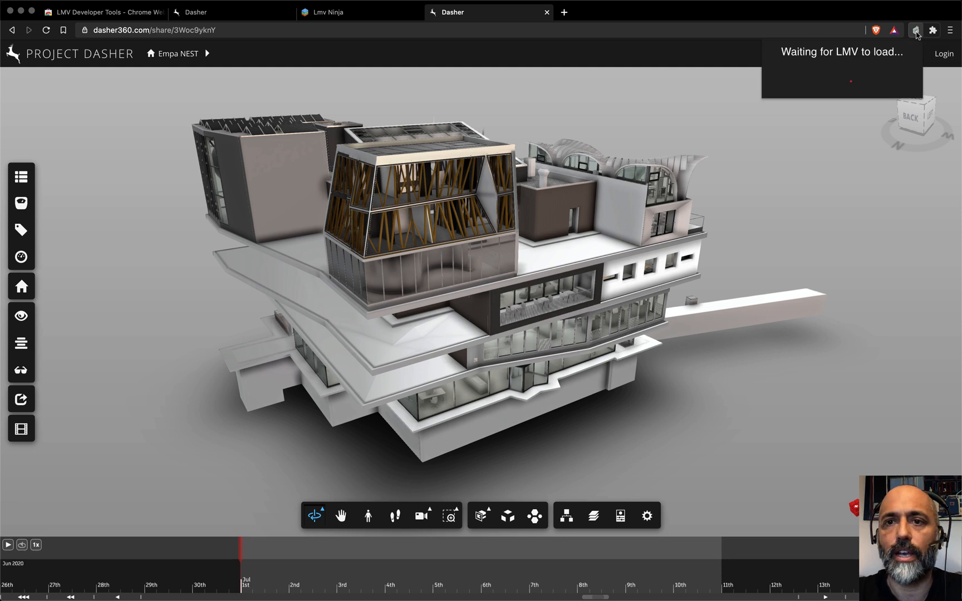
{"action": "left_click", "coordinate": [915, 30]}
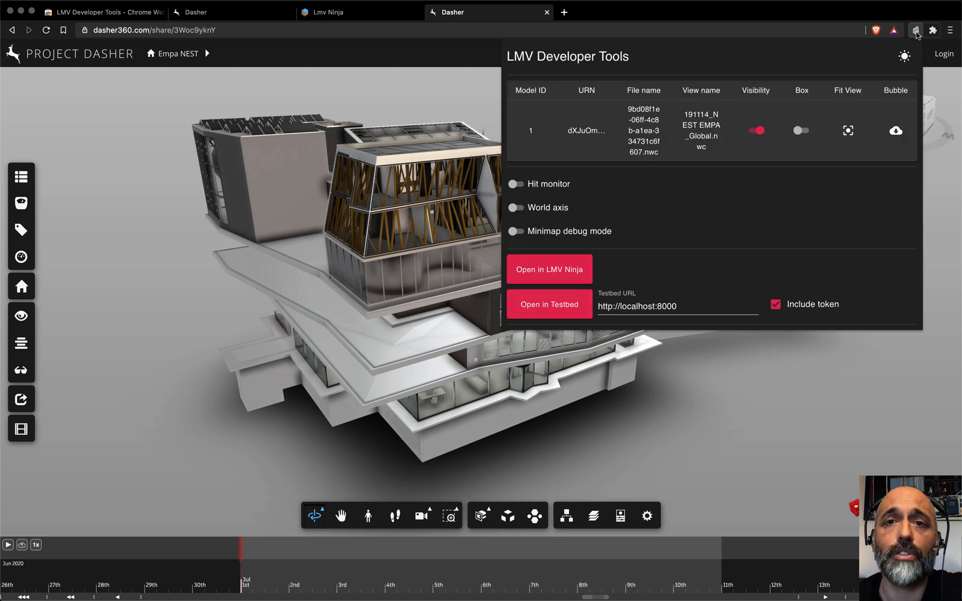
{"action": "mouse_move", "coordinate": [565, 120]}
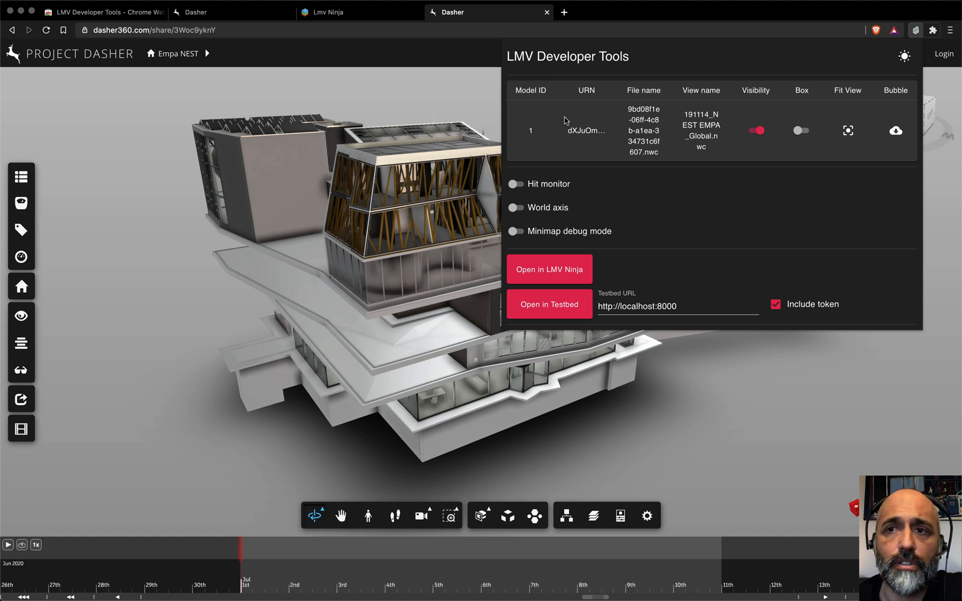
{"action": "mouse_move", "coordinate": [531, 121]}
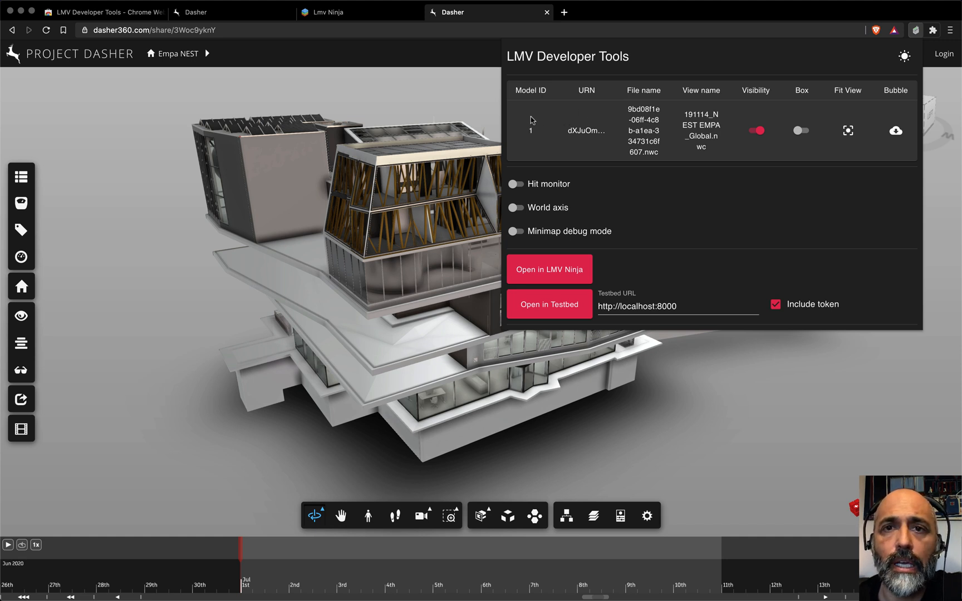
{"action": "mouse_move", "coordinate": [553, 136]}
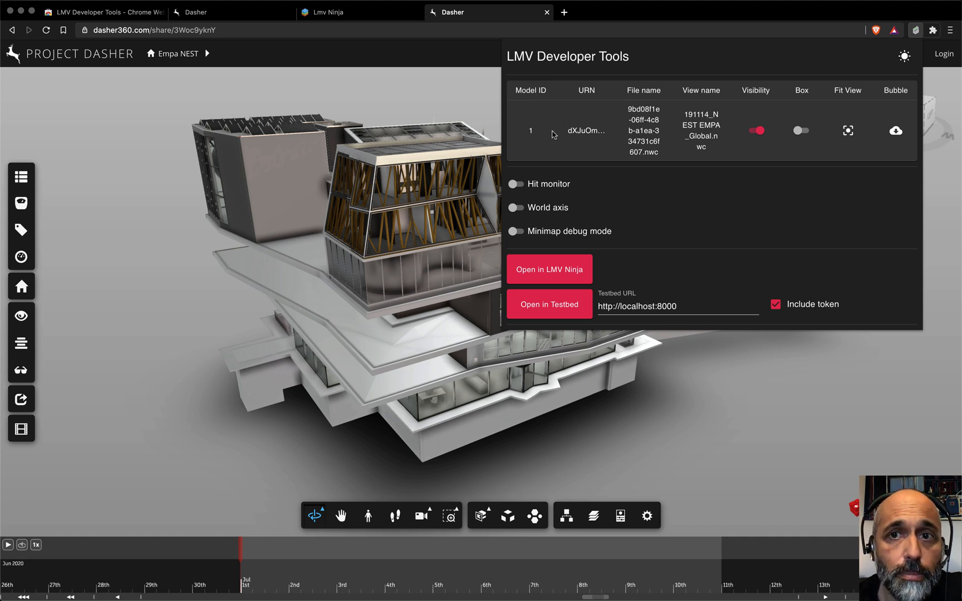
{"action": "mouse_move", "coordinate": [585, 131]}
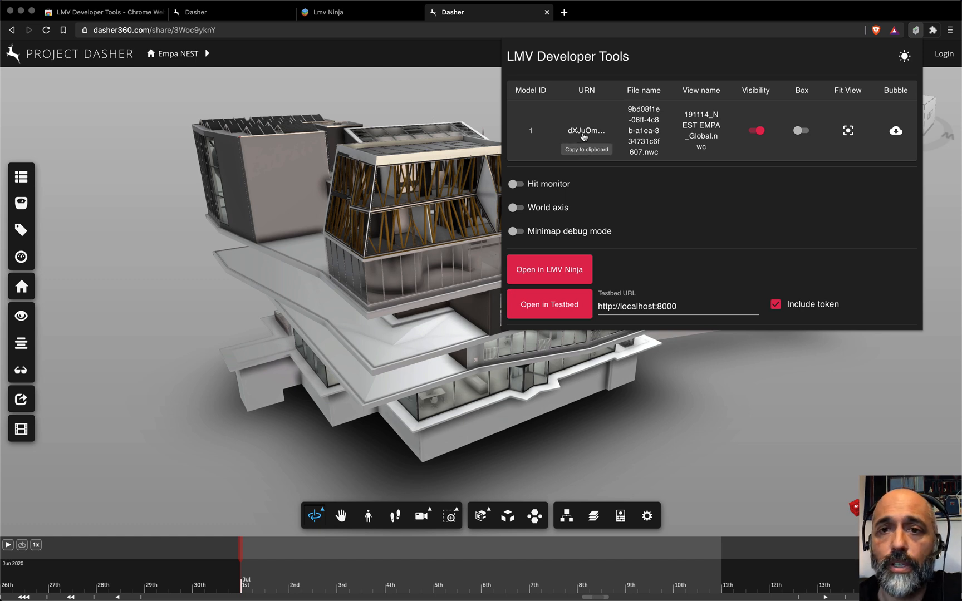
{"action": "mouse_move", "coordinate": [634, 133]}
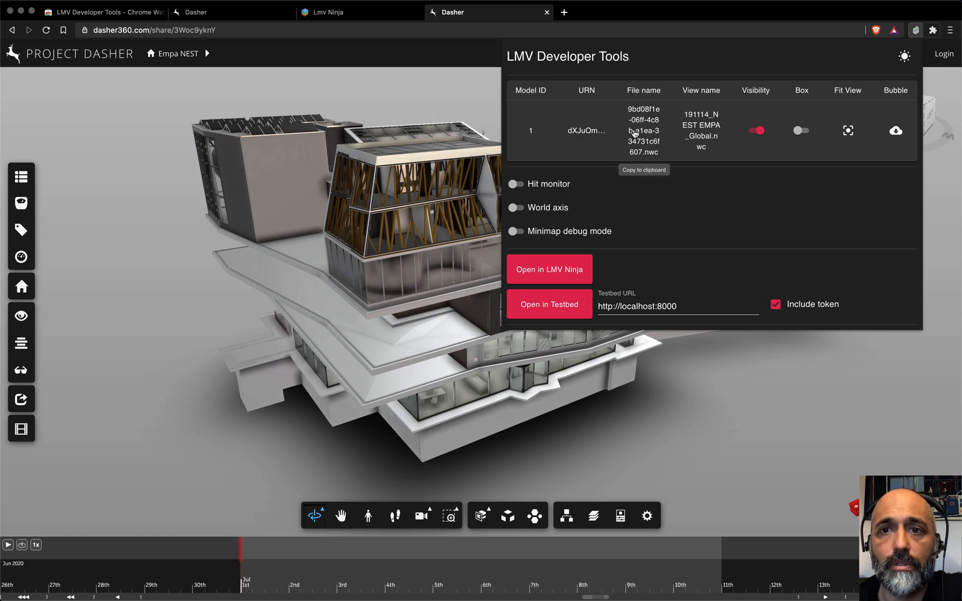
{"action": "mouse_move", "coordinate": [712, 151]}
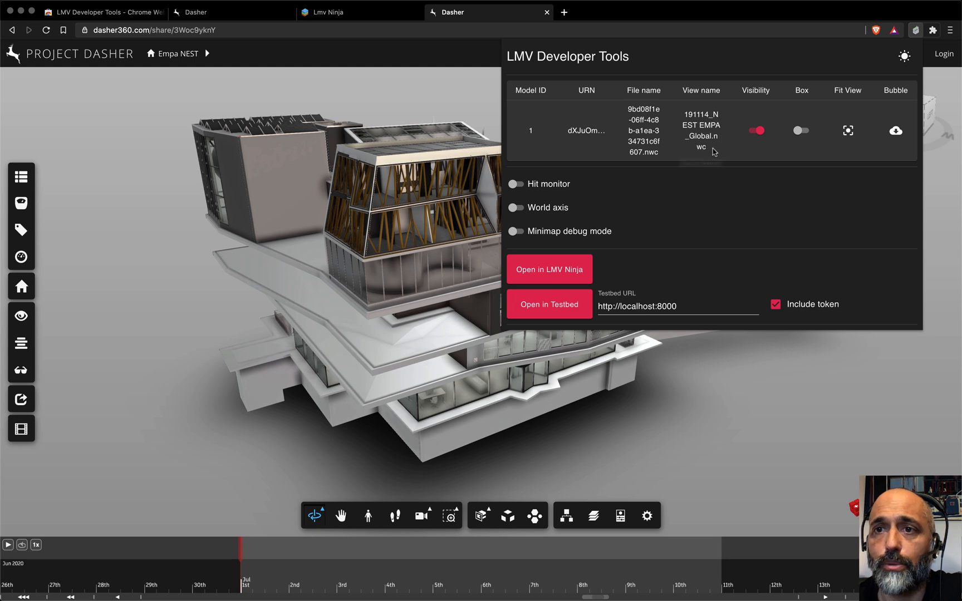
{"action": "mouse_move", "coordinate": [759, 140]}
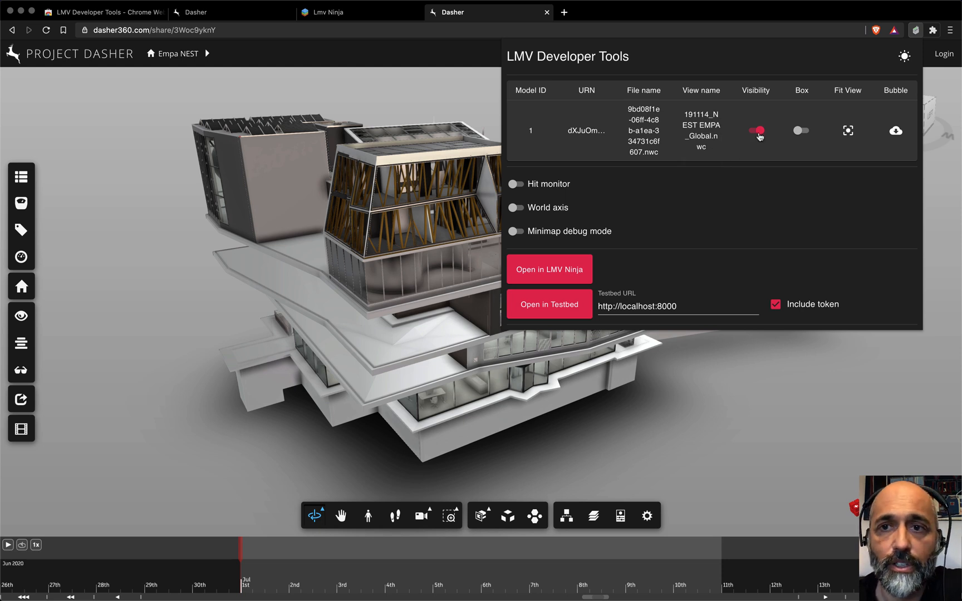
{"action": "left_click", "coordinate": [800, 130]}
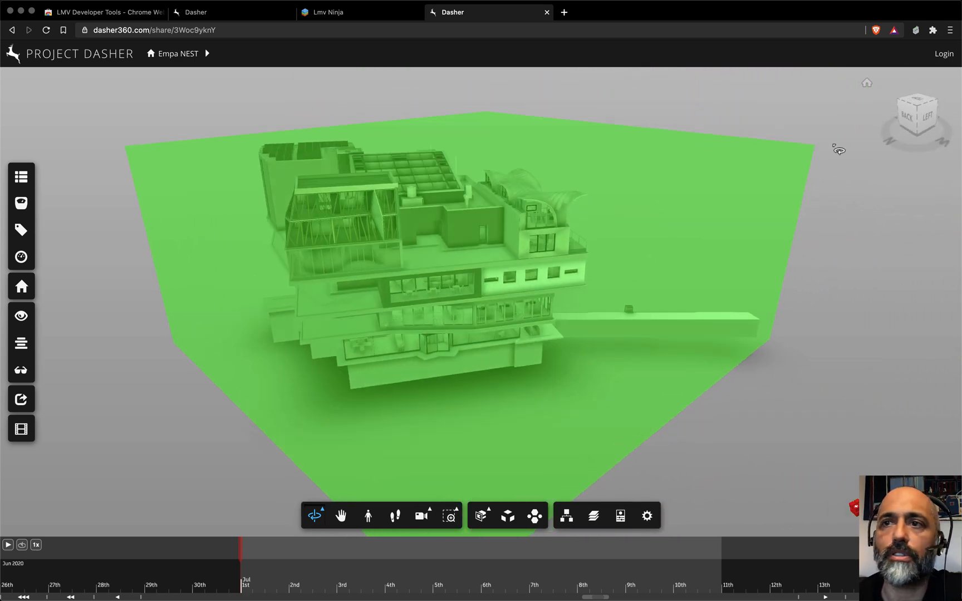
{"action": "left_click", "coordinate": [915, 30]}
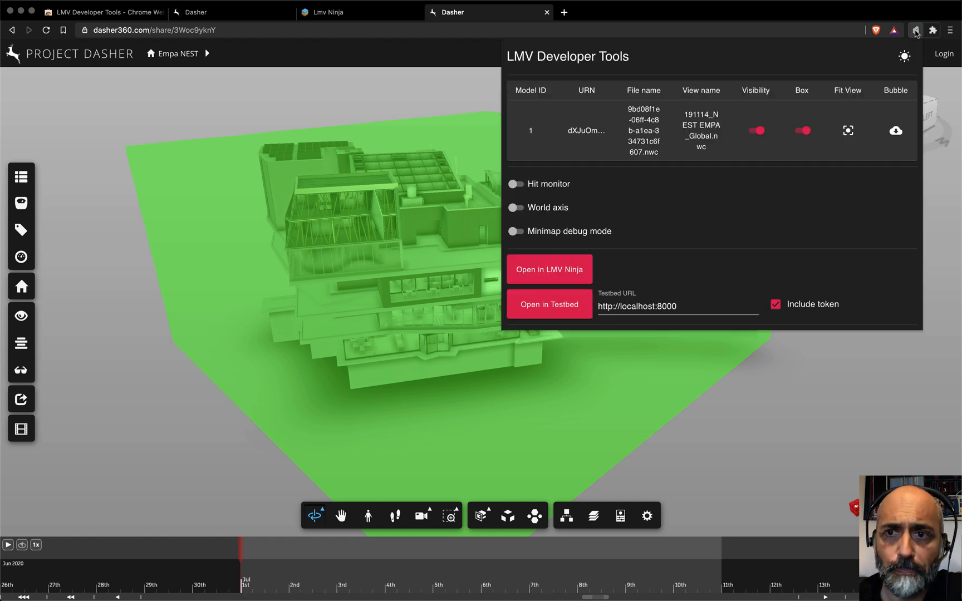
{"action": "mouse_move", "coordinate": [792, 136]}
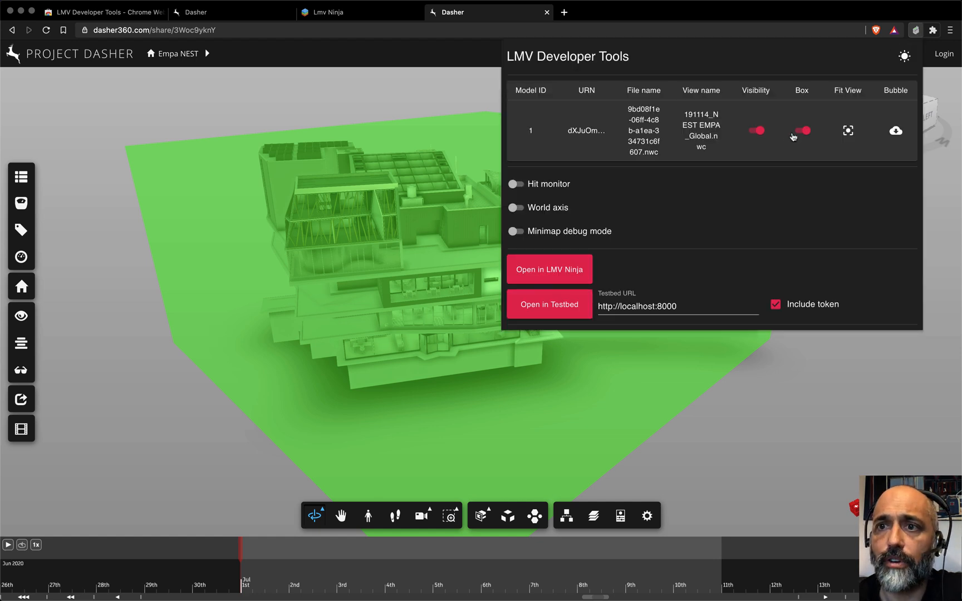
{"action": "left_click", "coordinate": [801, 130]}
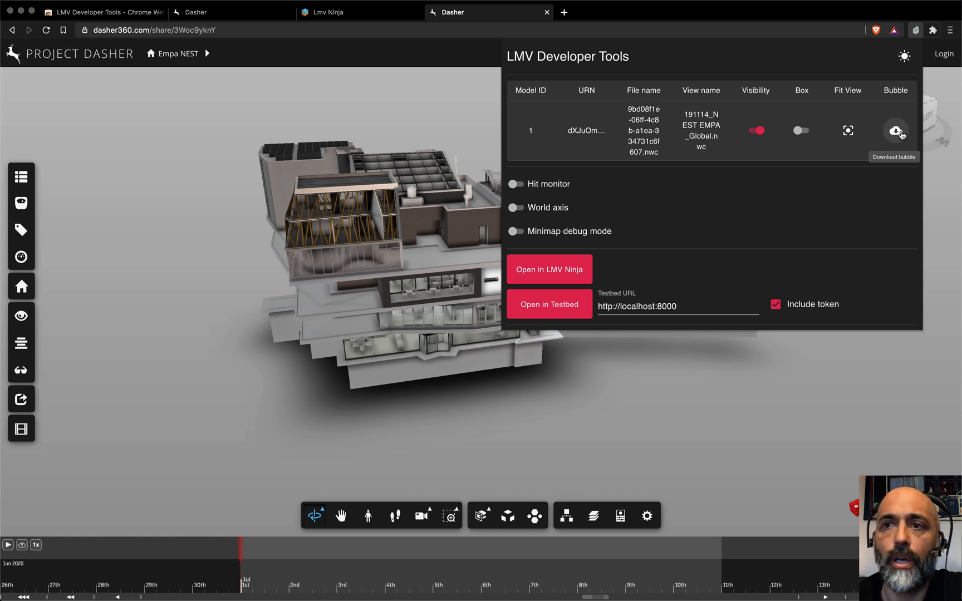
{"action": "mouse_move", "coordinate": [638, 376]}
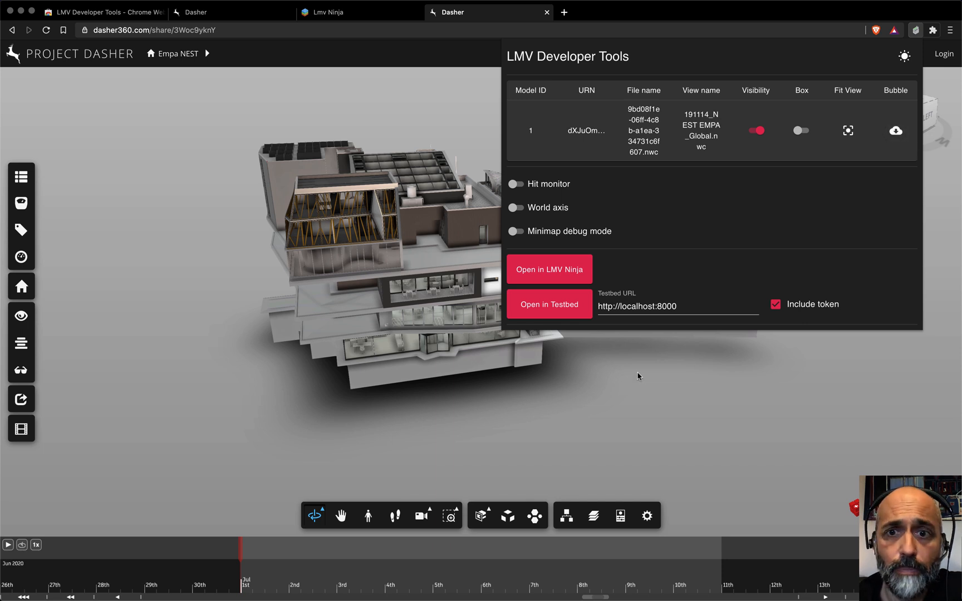
{"action": "mouse_move", "coordinate": [775, 108]}
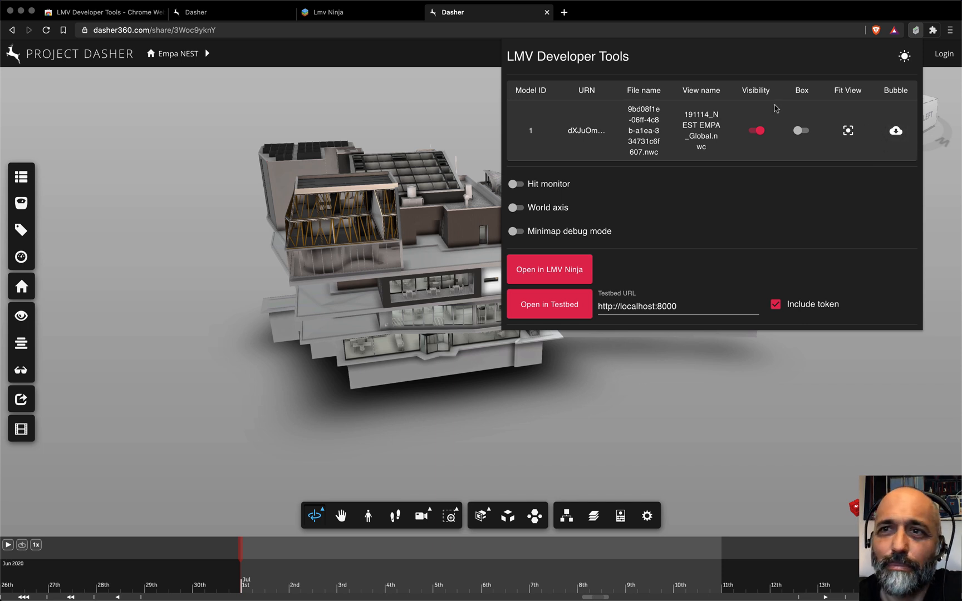
{"action": "mouse_move", "coordinate": [582, 145]}
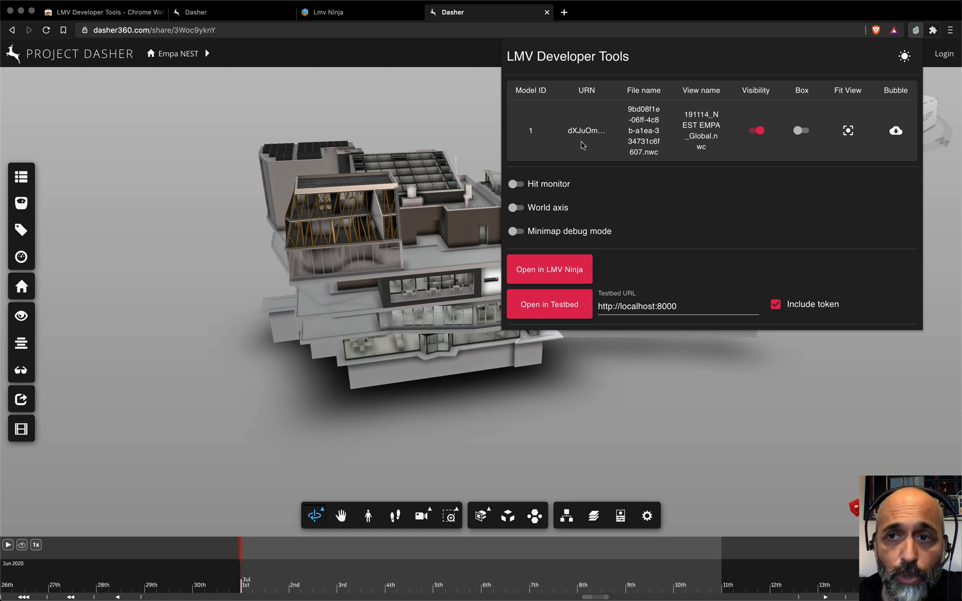
{"action": "mouse_move", "coordinate": [585, 181]}
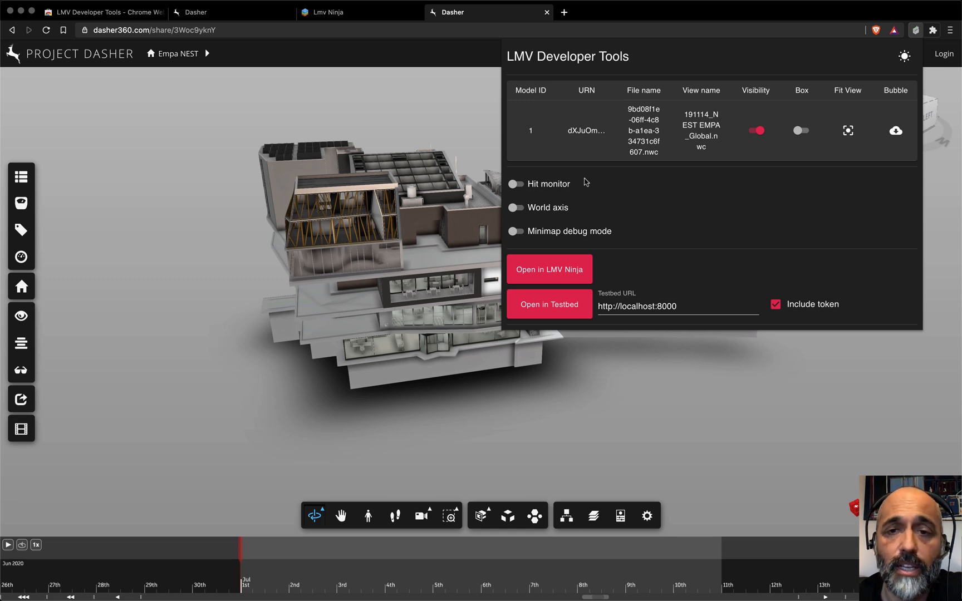
{"action": "mouse_move", "coordinate": [515, 183]}
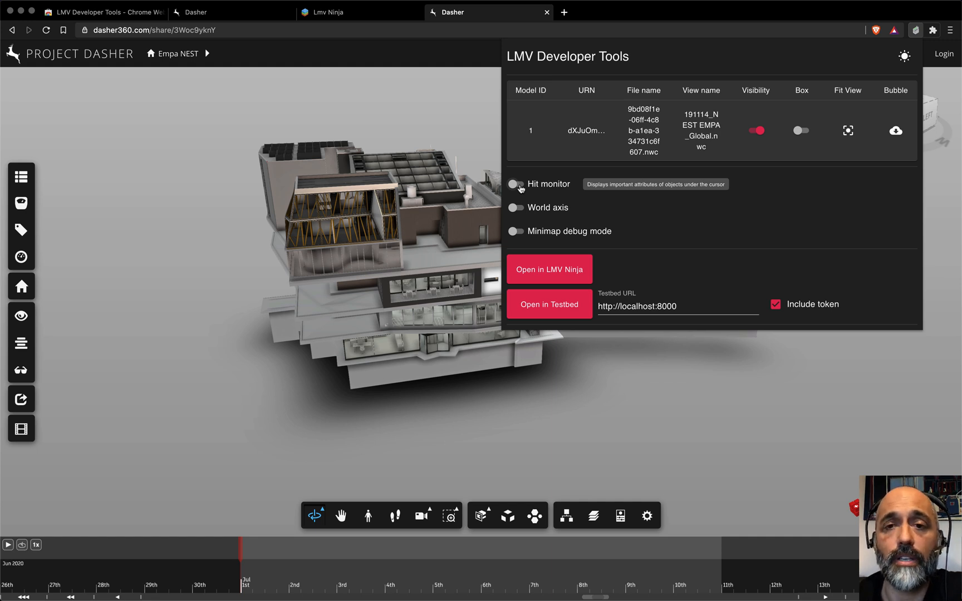
Enable the hit monitor to read dbId, fragId and world position over hovered building parts.
{"action": "left_click", "coordinate": [515, 184]}
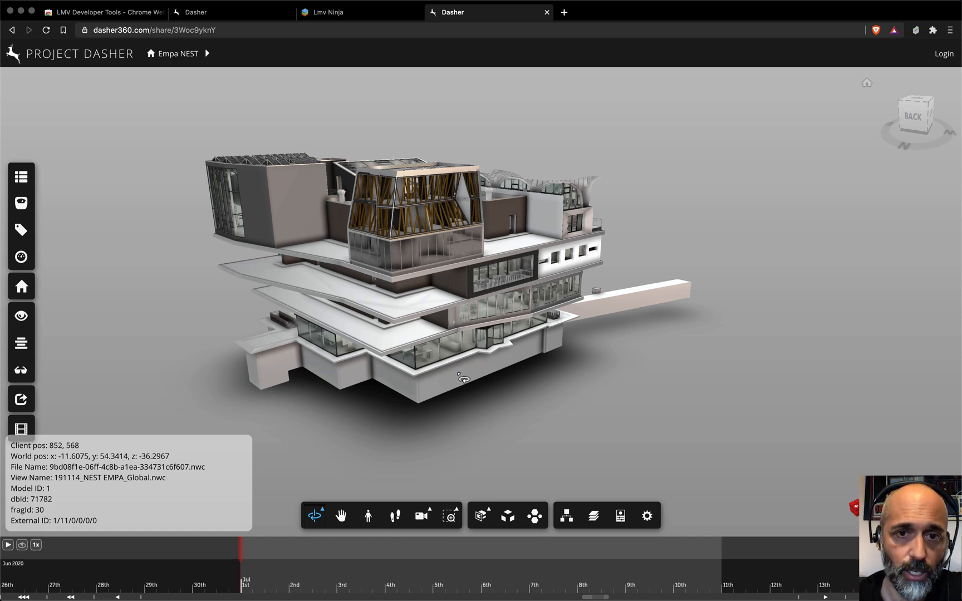
{"action": "mouse_move", "coordinate": [405, 315]}
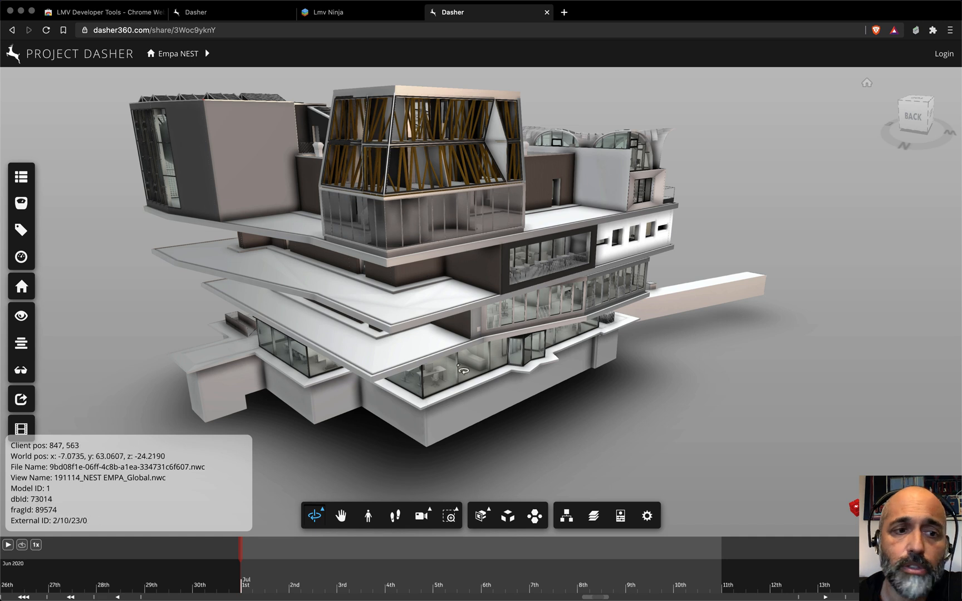
{"action": "mouse_move", "coordinate": [457, 191]}
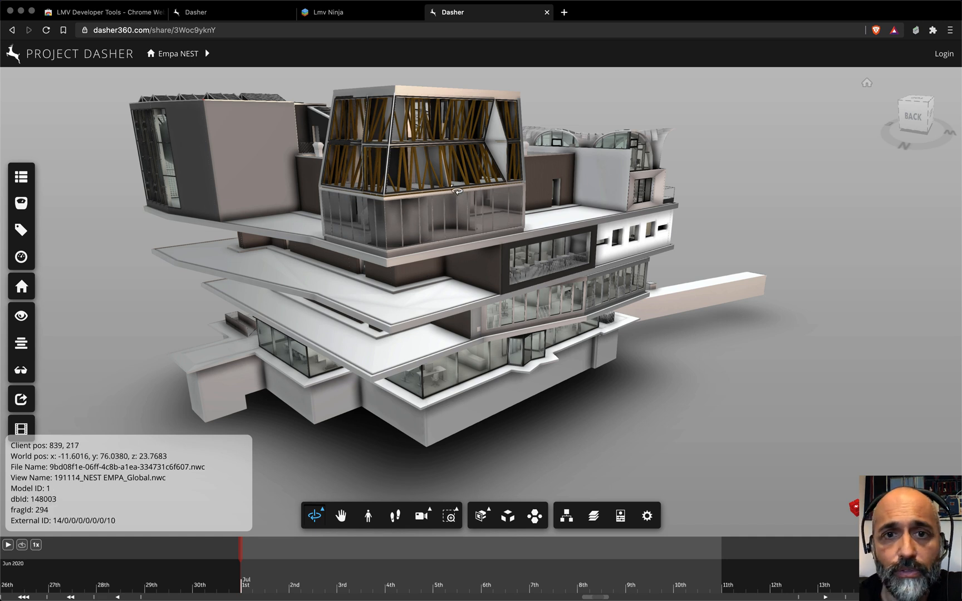
{"action": "mouse_move", "coordinate": [577, 174]}
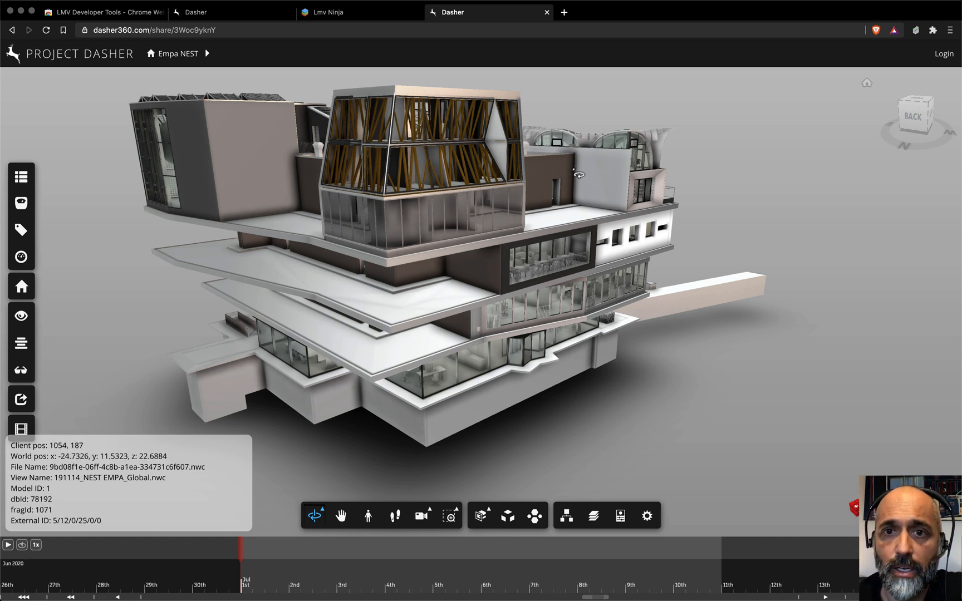
{"action": "mouse_move", "coordinate": [730, 136]}
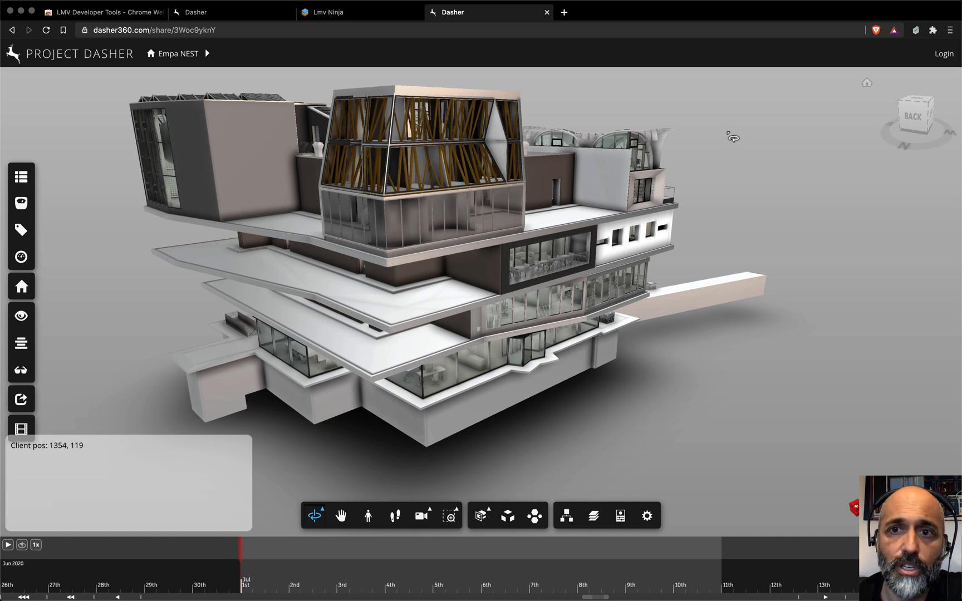
{"action": "mouse_move", "coordinate": [845, 302]}
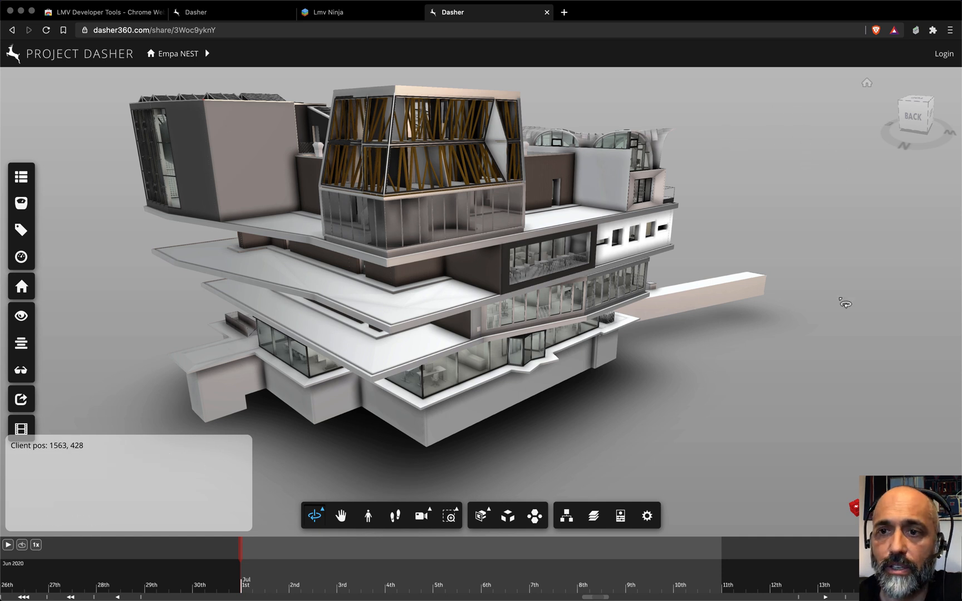
{"action": "mouse_move", "coordinate": [423, 391]}
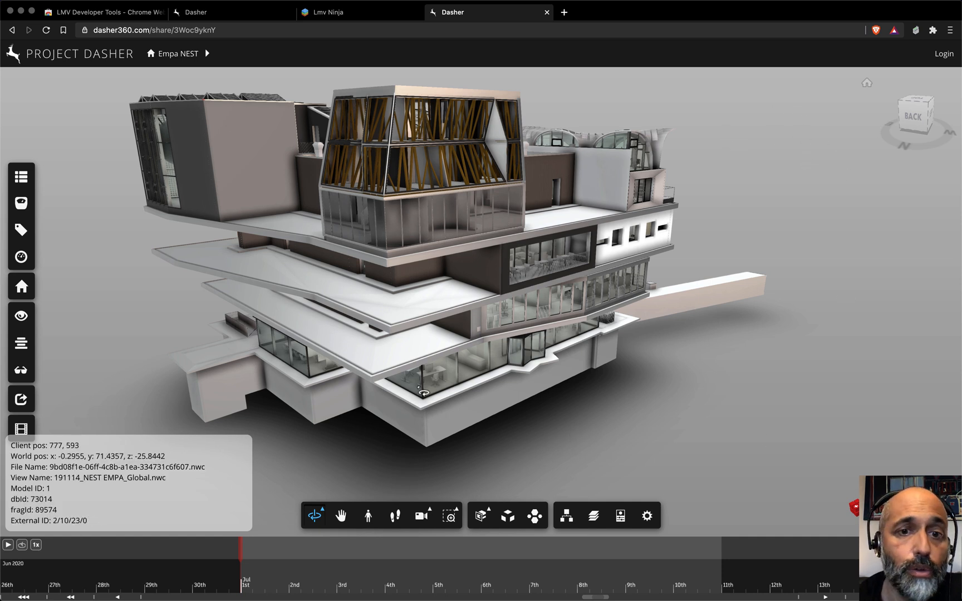
{"action": "mouse_move", "coordinate": [241, 282]}
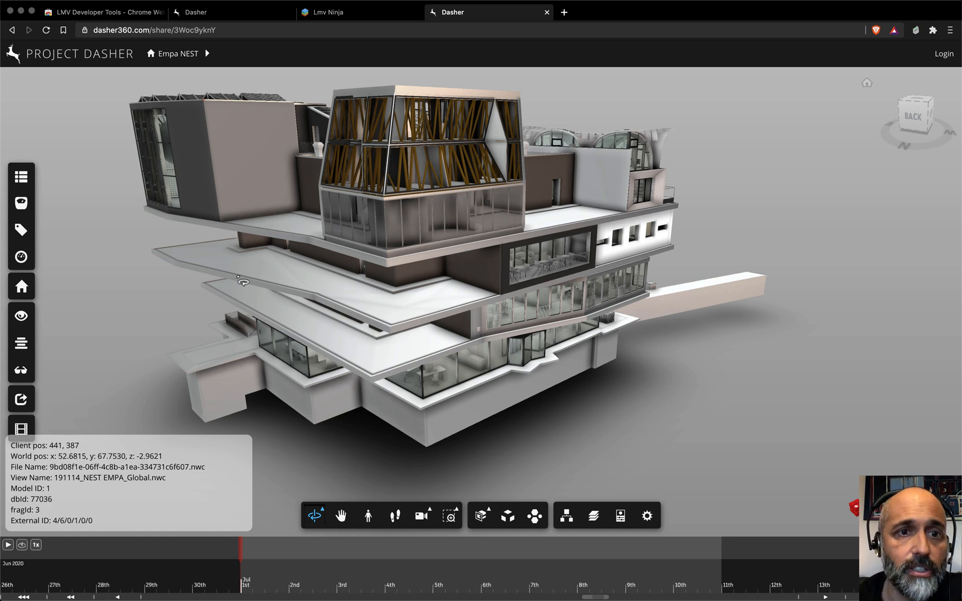
{"action": "mouse_move", "coordinate": [247, 202]}
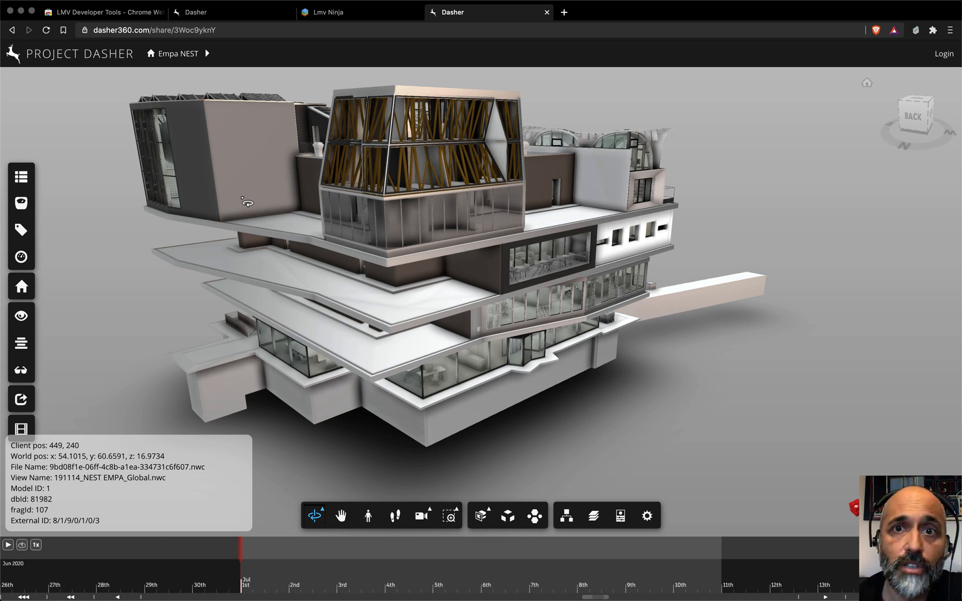
{"action": "mouse_move", "coordinate": [715, 135]}
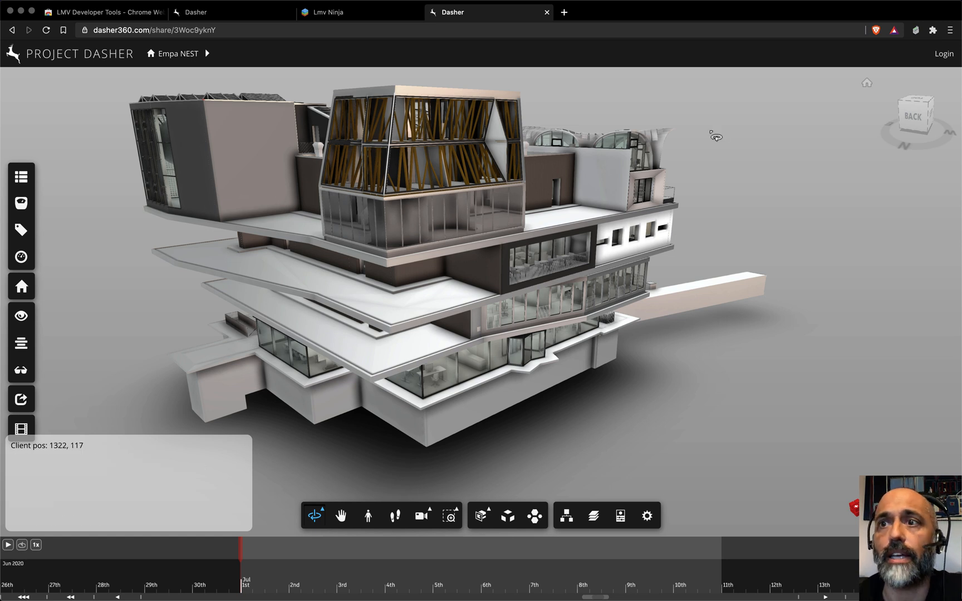
{"action": "left_click", "coordinate": [915, 30]}
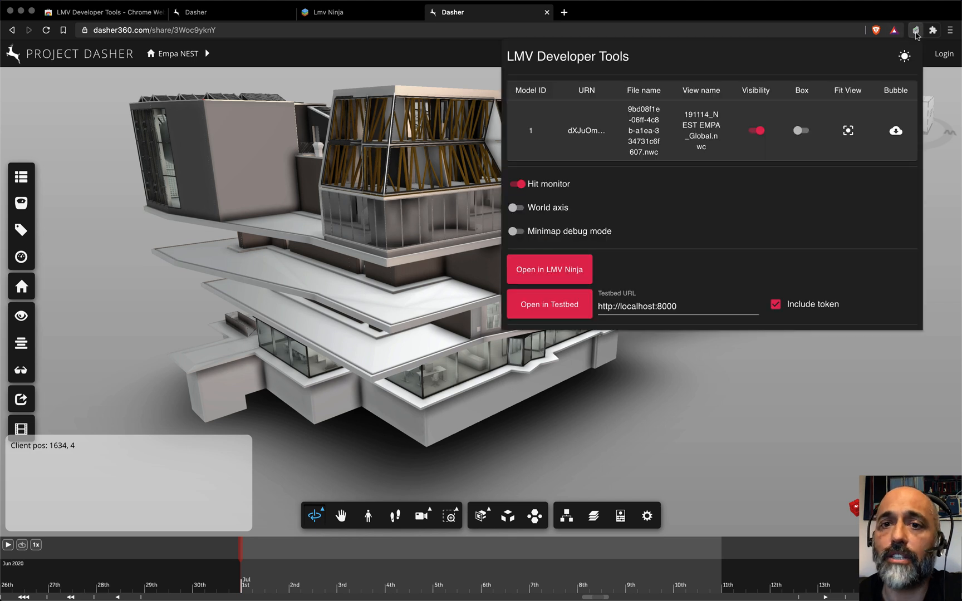
Disable the hit monitor and display the red/green/blue world axis lines in the scene.
{"action": "left_click", "coordinate": [515, 184]}
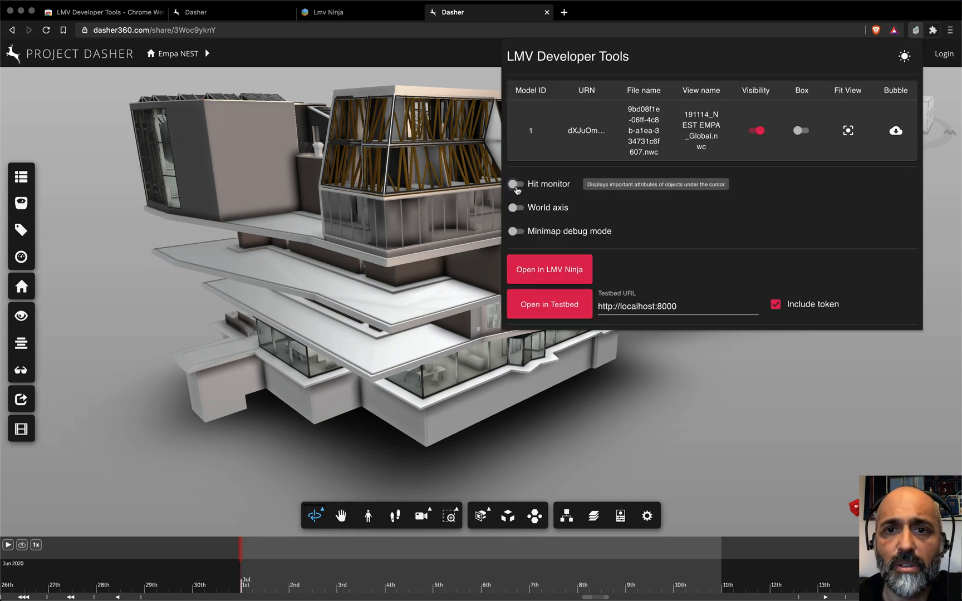
{"action": "left_click", "coordinate": [516, 207]}
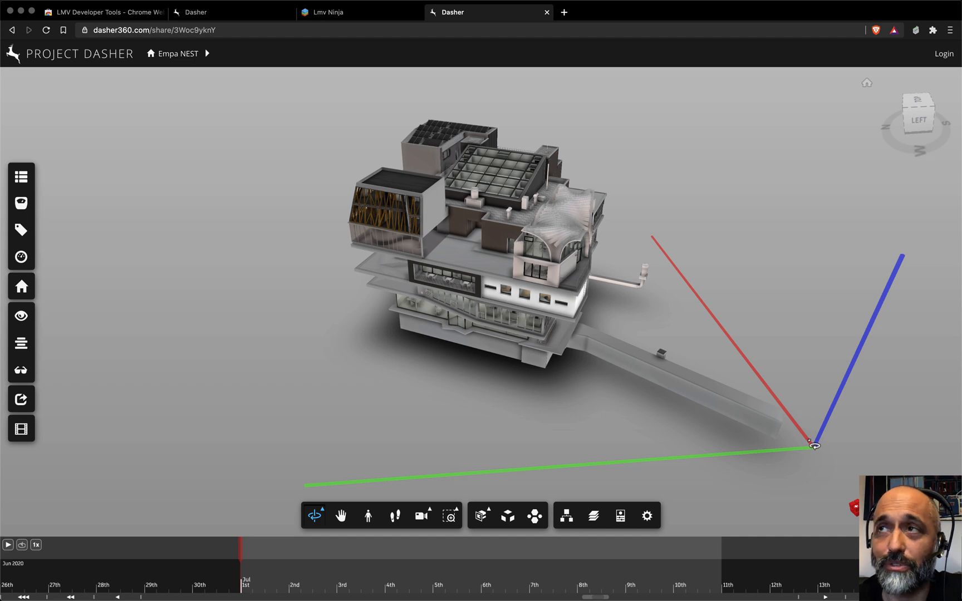
{"action": "mouse_move", "coordinate": [686, 276]}
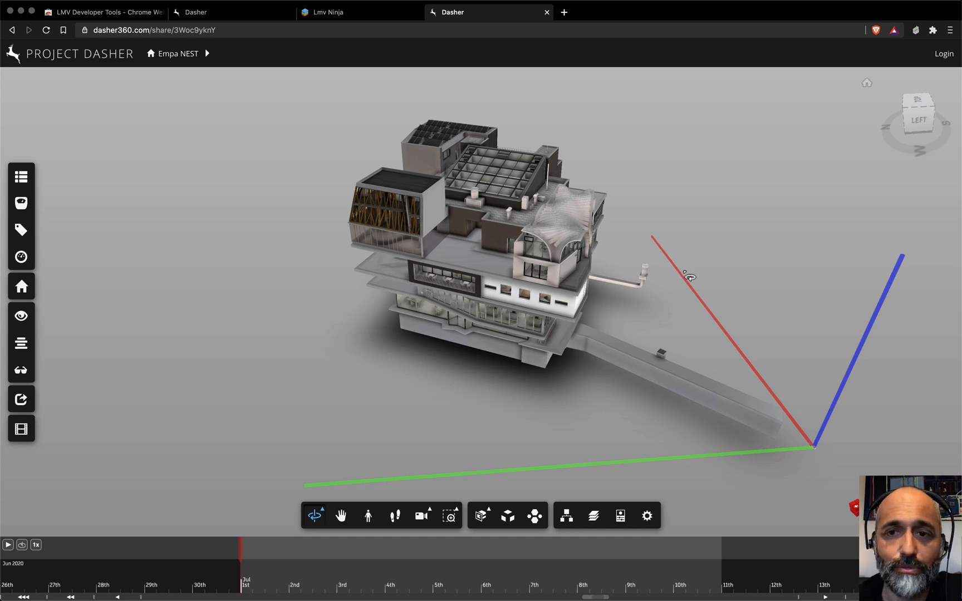
{"action": "mouse_move", "coordinate": [569, 482]}
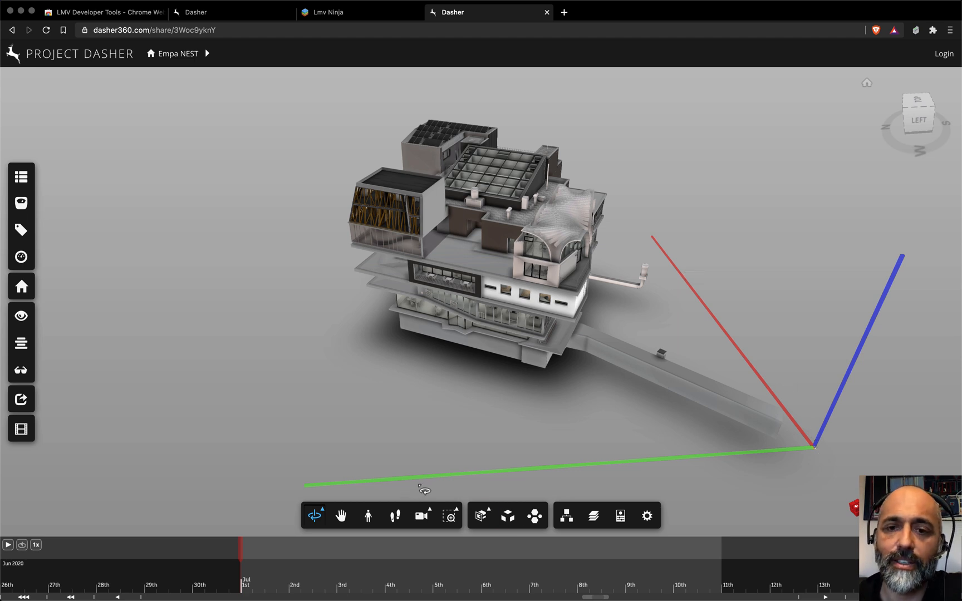
{"action": "mouse_move", "coordinate": [844, 414]}
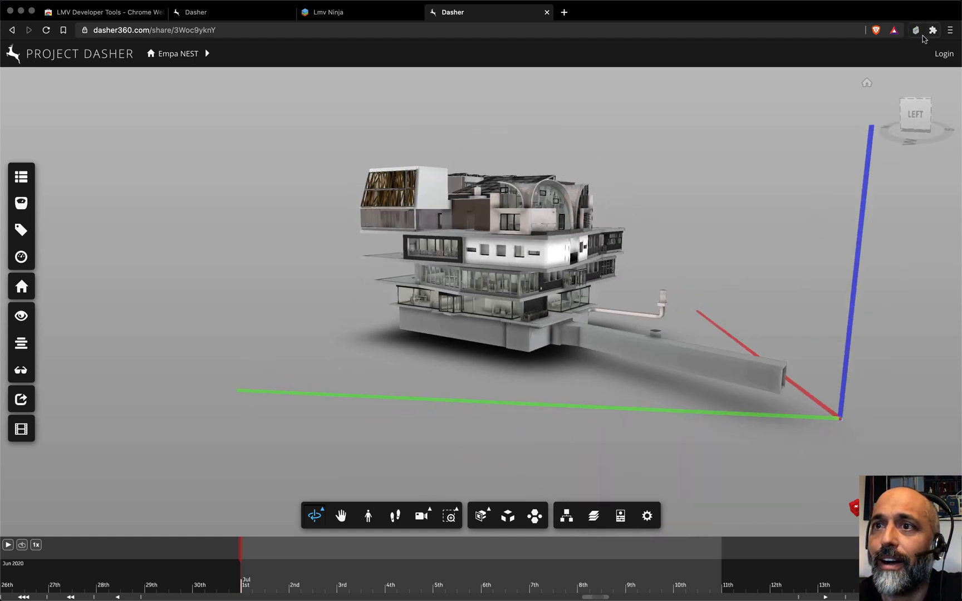
{"action": "left_click", "coordinate": [915, 31]}
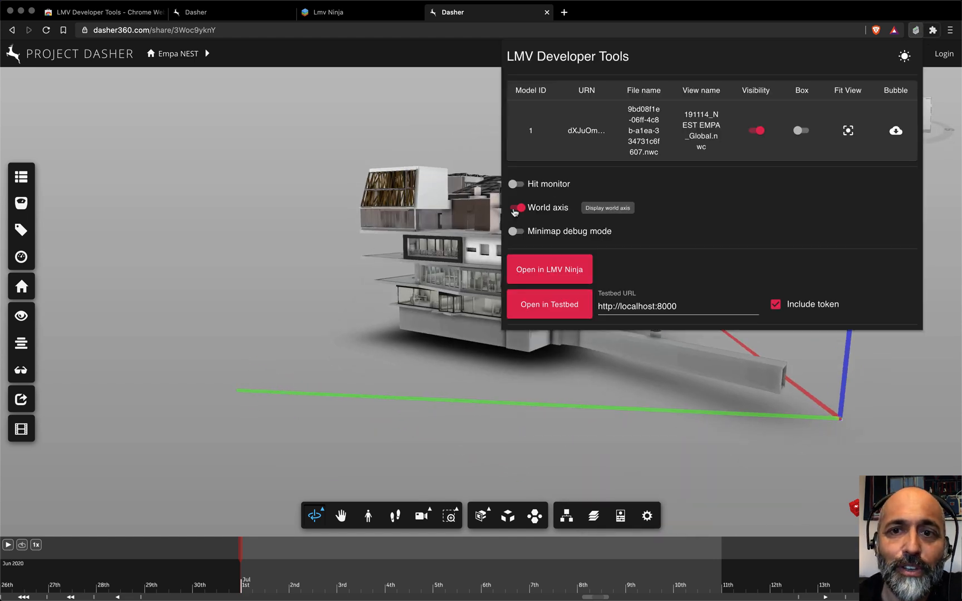
Hide the world axis and switch on minimap debug mode with its Near & Far Planes dialog.
{"action": "left_click", "coordinate": [516, 207]}
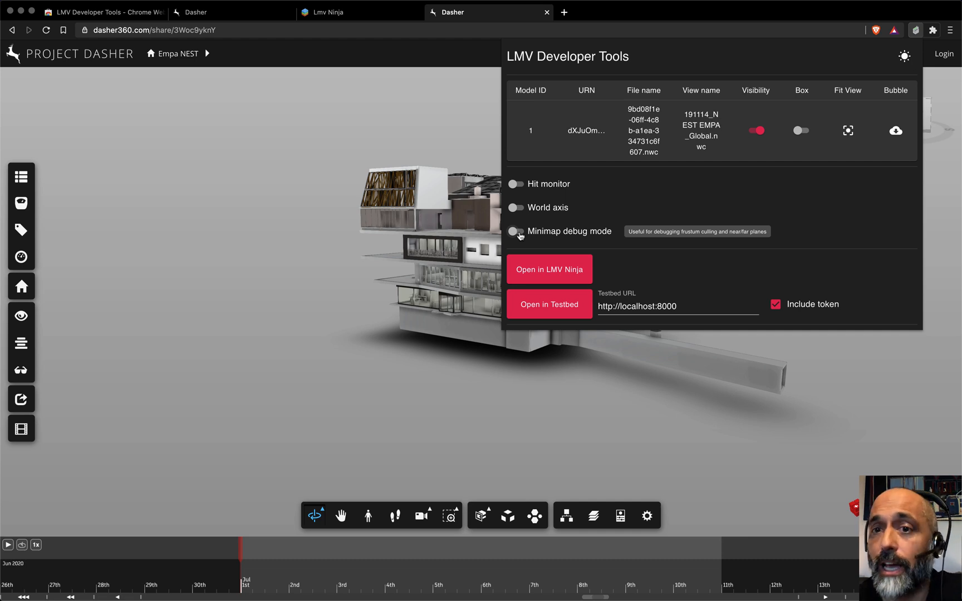
{"action": "left_click", "coordinate": [515, 232]}
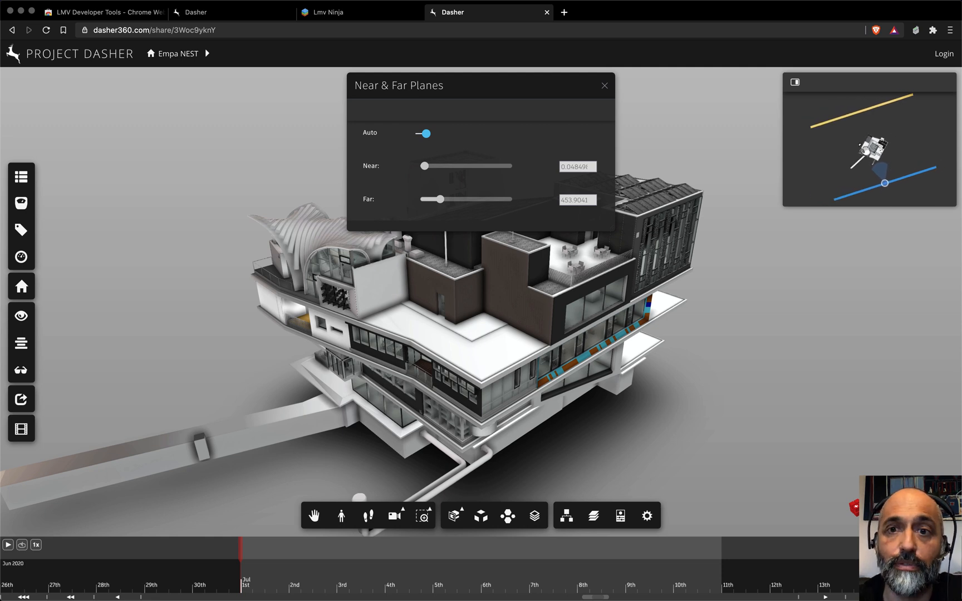
{"action": "mouse_move", "coordinate": [537, 349]}
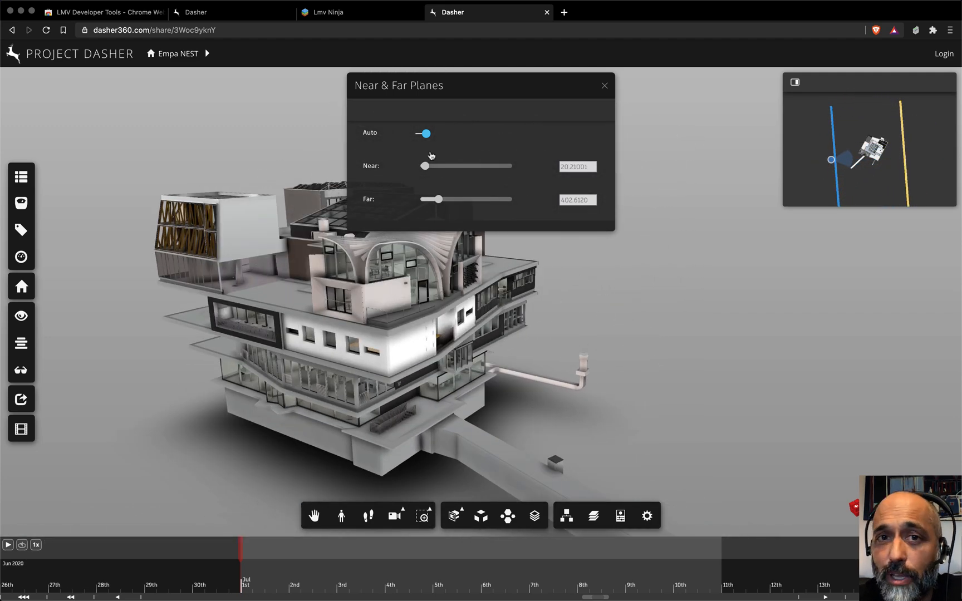
Switch Auto off so the near and far clipping planes can be dragged to slice the building.
{"action": "left_click", "coordinate": [425, 134]}
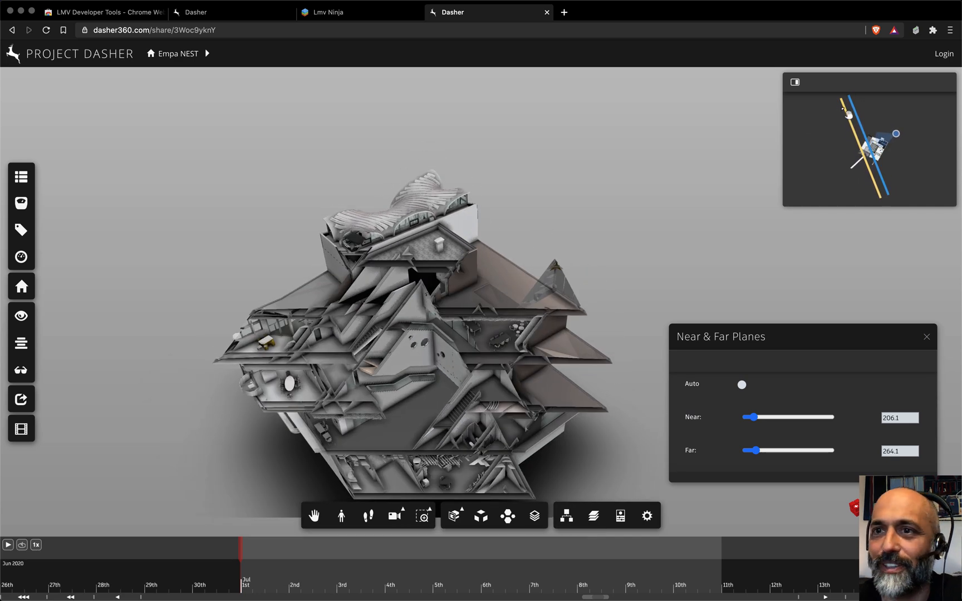
Restore Auto near and far planes and orbit to view the building from its other side.
{"action": "left_click", "coordinate": [741, 384]}
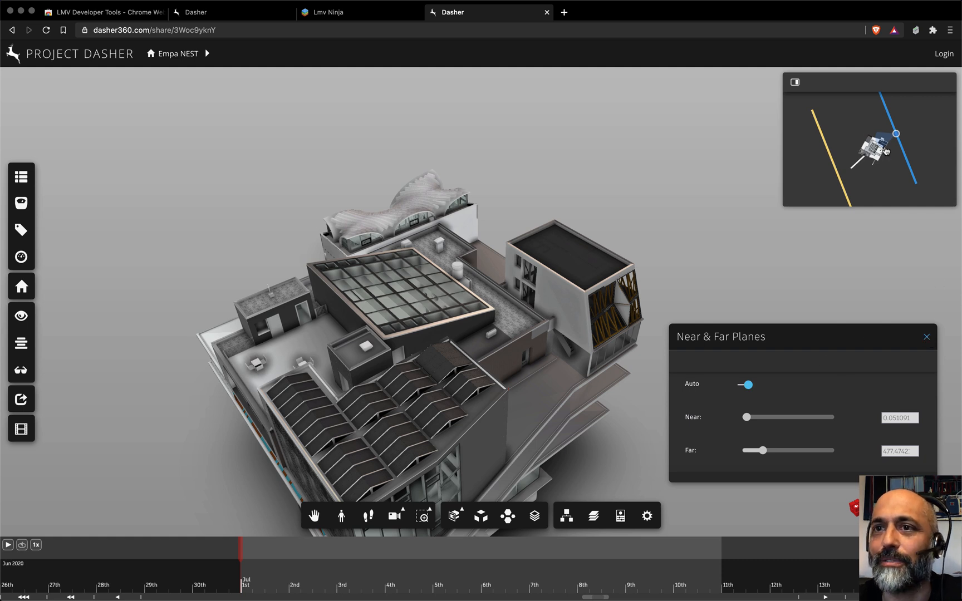
{"action": "left_click", "coordinate": [925, 338]}
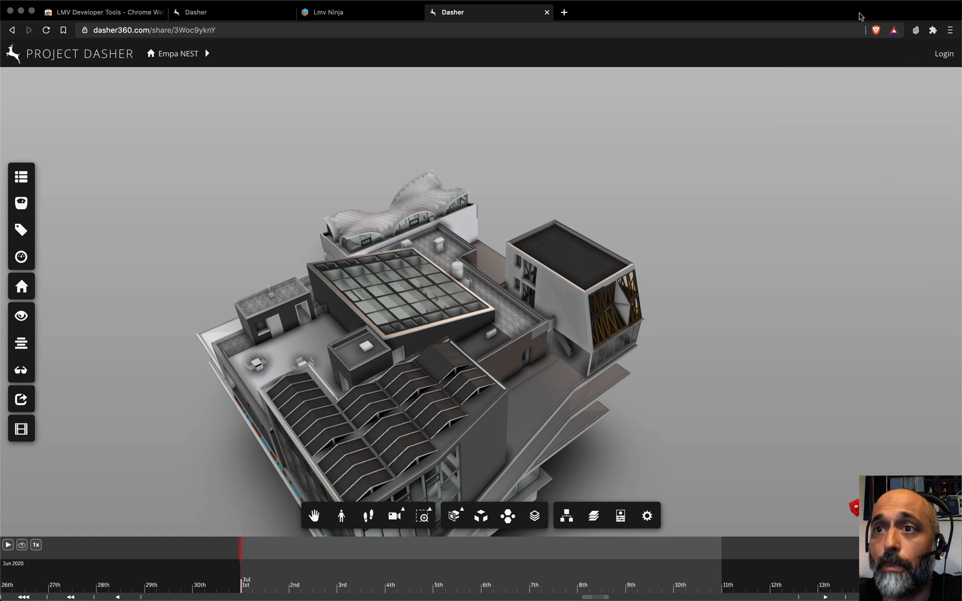
{"action": "left_click", "coordinate": [915, 30]}
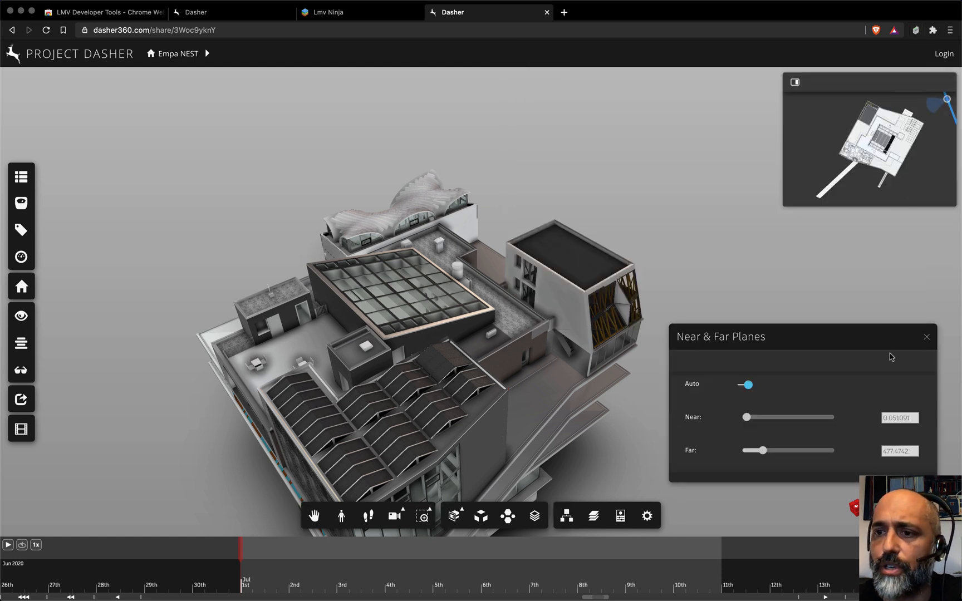
{"action": "left_click", "coordinate": [795, 83]}
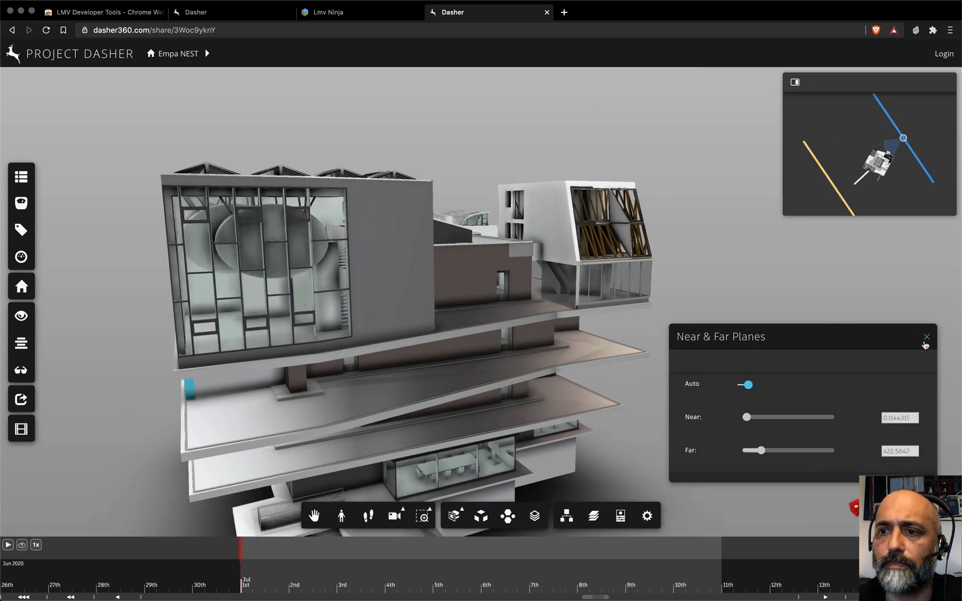
Close the Near & Far Planes panel and reopen the developer tools listing the loaded model.
{"action": "left_click", "coordinate": [927, 337]}
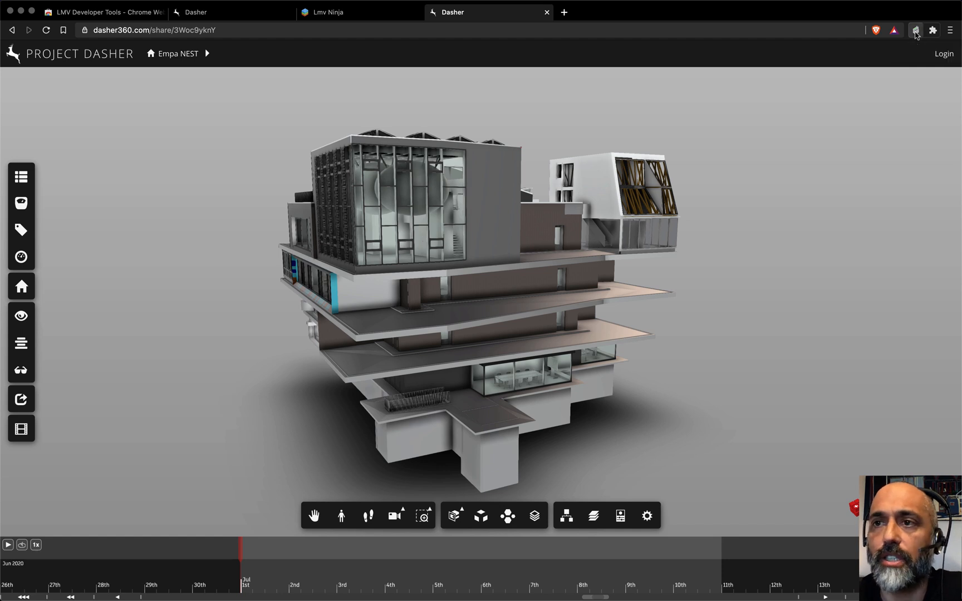
{"action": "left_click", "coordinate": [915, 30]}
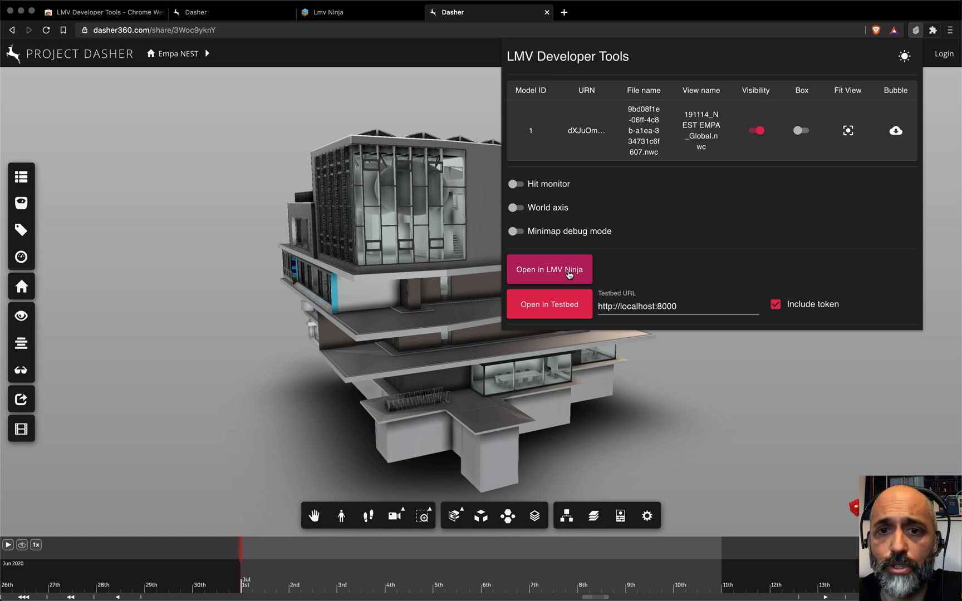
{"action": "mouse_move", "coordinate": [567, 273]}
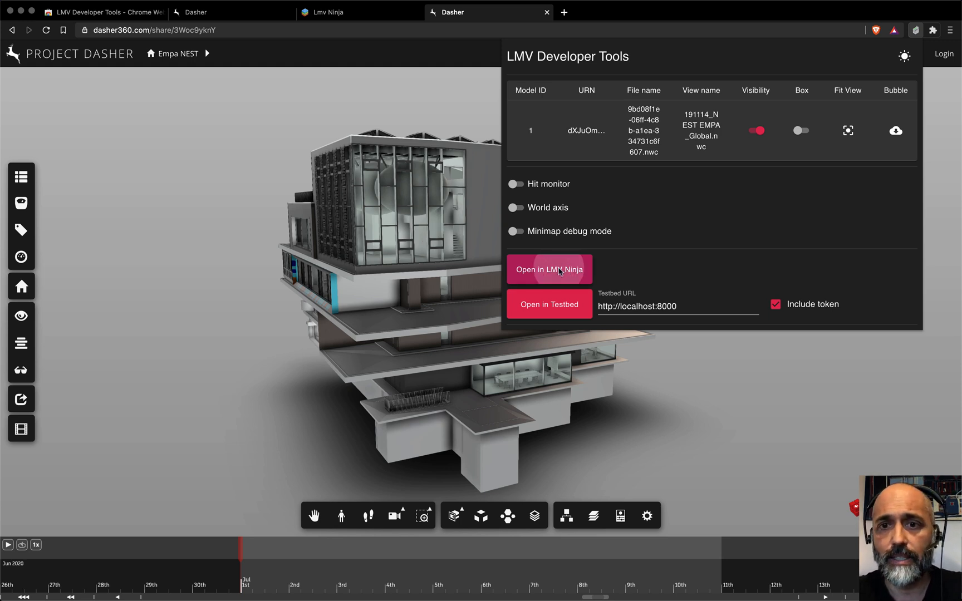
Send the Dasher model to LMV Ninja, landing on the prefilled Custom model section with the Empa NEST URN and token.
{"action": "left_click", "coordinate": [549, 270]}
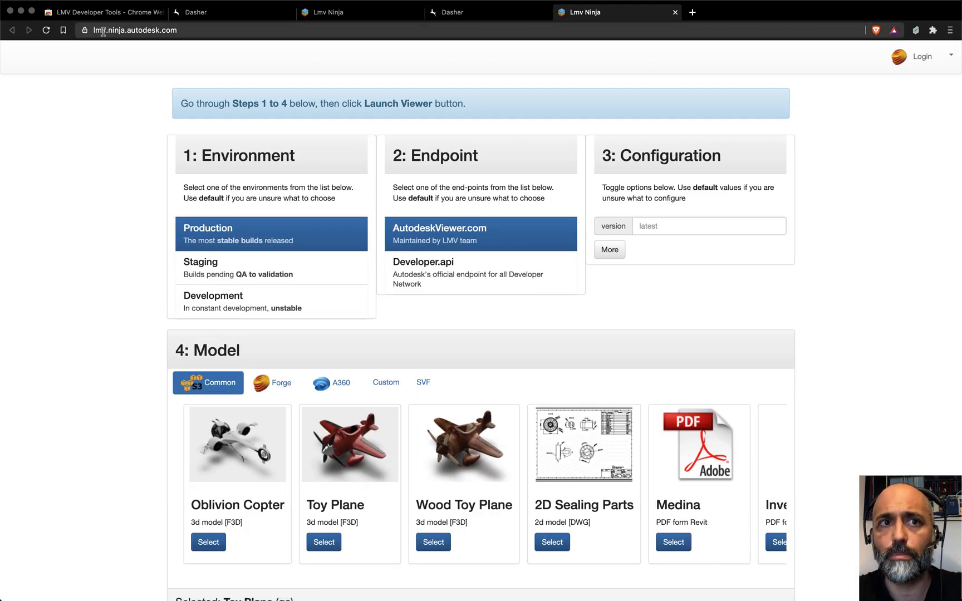
{"action": "scroll", "scroll_direction": "down", "scroll_amount": 3}
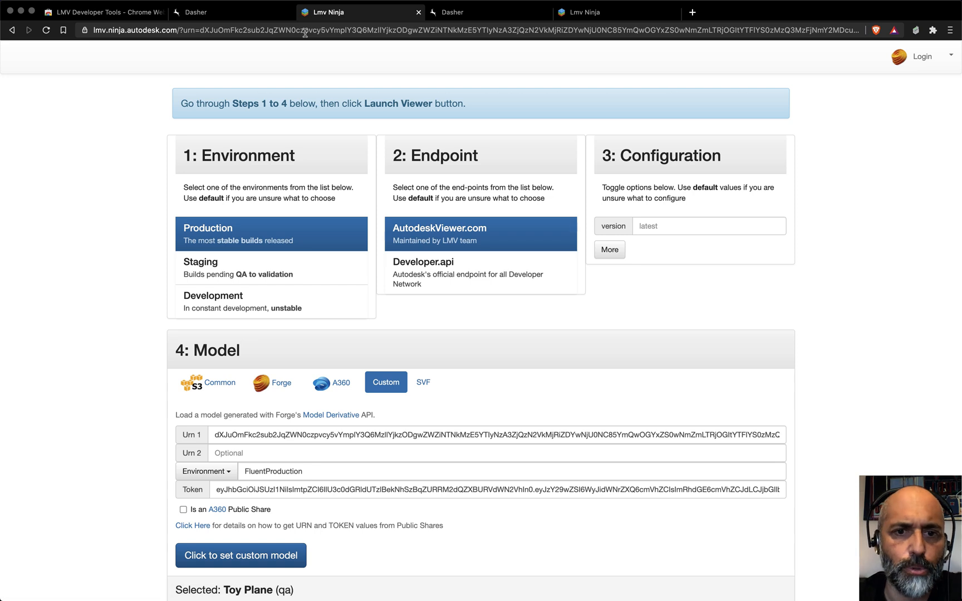
{"action": "mouse_move", "coordinate": [401, 207]}
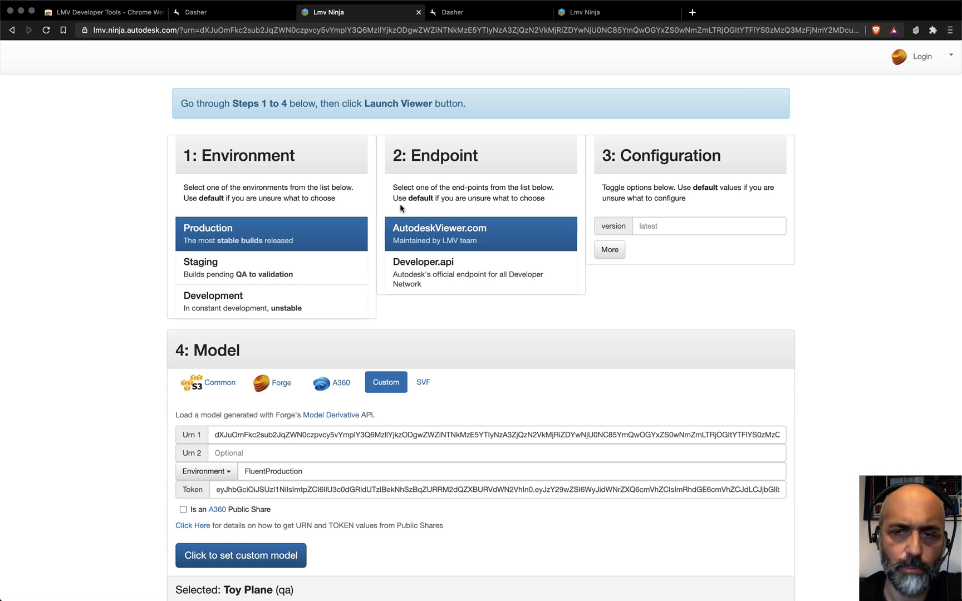
{"action": "mouse_move", "coordinate": [326, 302]}
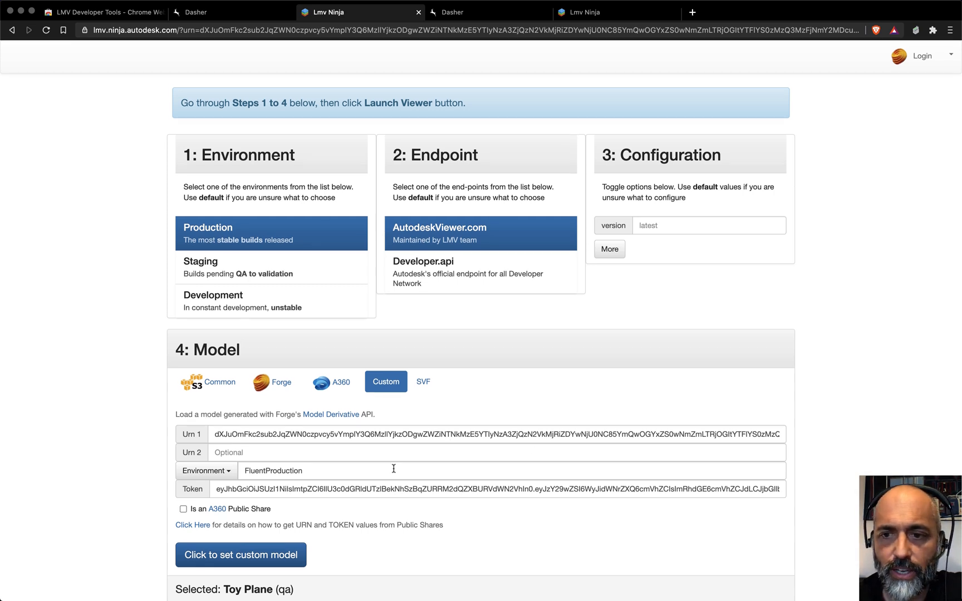
{"action": "scroll", "scroll_direction": "down", "scroll_amount": 3}
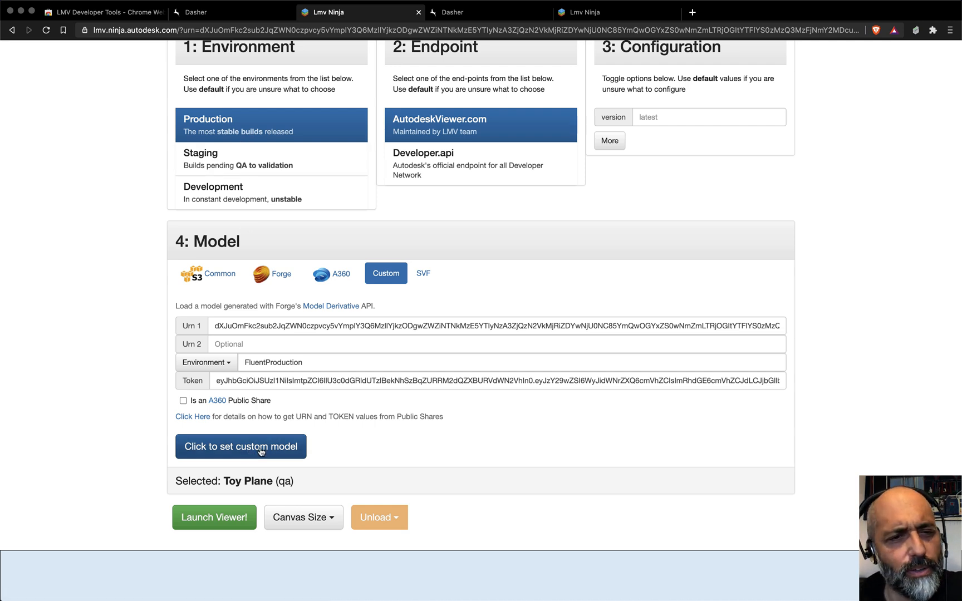
Set the filled-in FluentProduction URN as the model and launch the viewer, revealing the Empa NEST building and its Extensions list.
{"action": "left_click", "coordinate": [239, 447]}
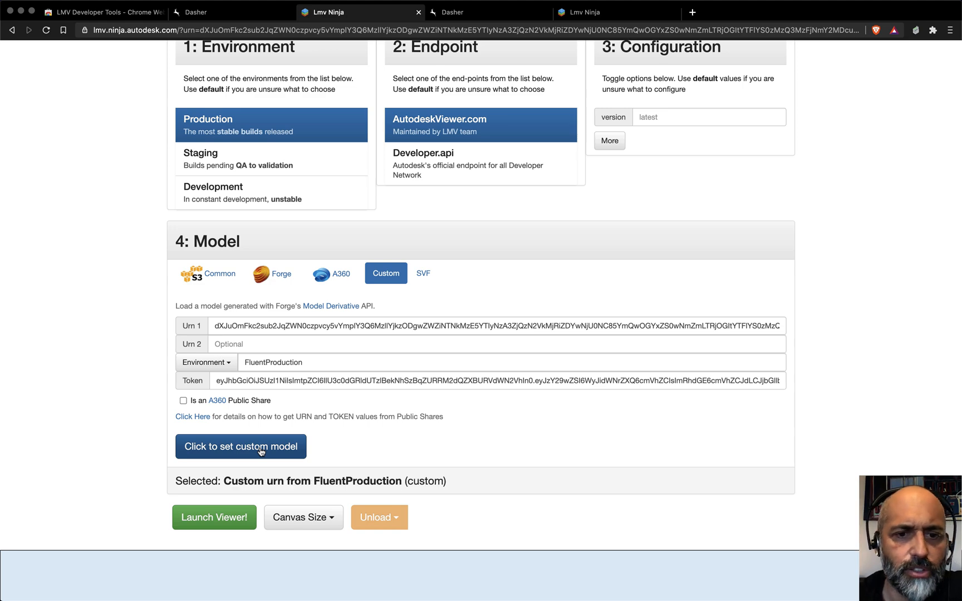
{"action": "scroll", "scroll_direction": "down", "scroll_amount": 3}
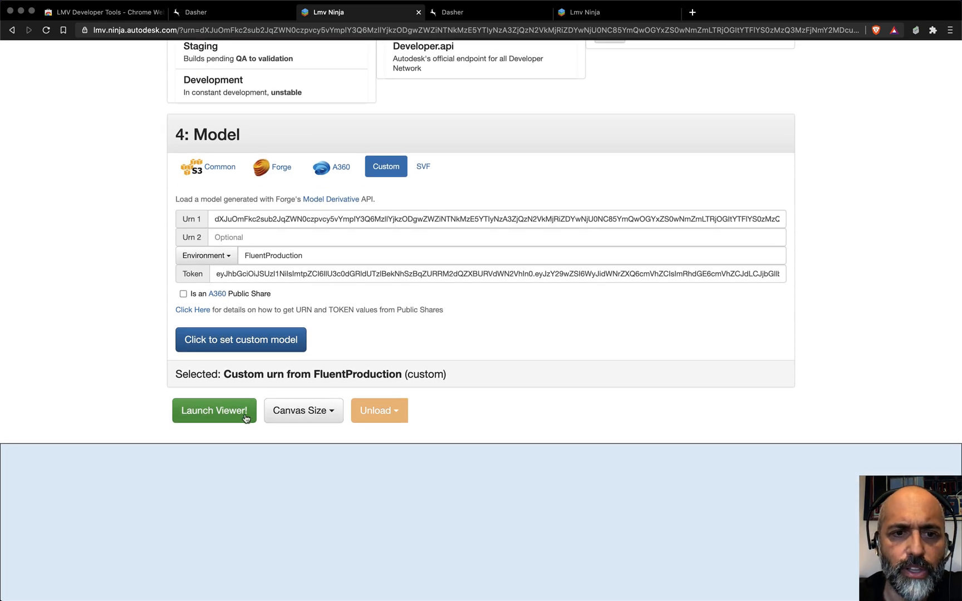
{"action": "left_click", "coordinate": [214, 410]}
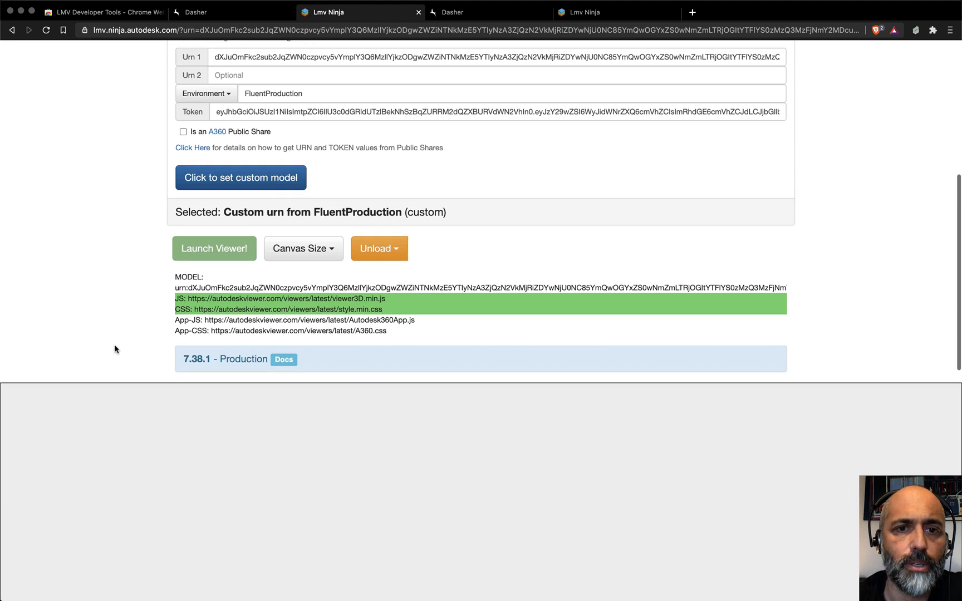
{"action": "left_click", "coordinate": [214, 248]}
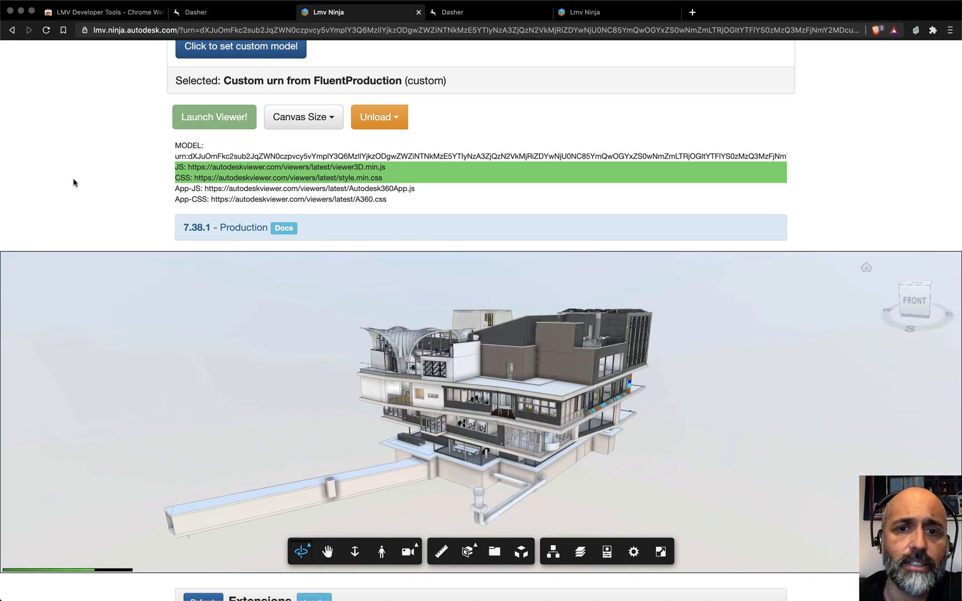
{"action": "scroll", "scroll_direction": "down", "scroll_amount": 3}
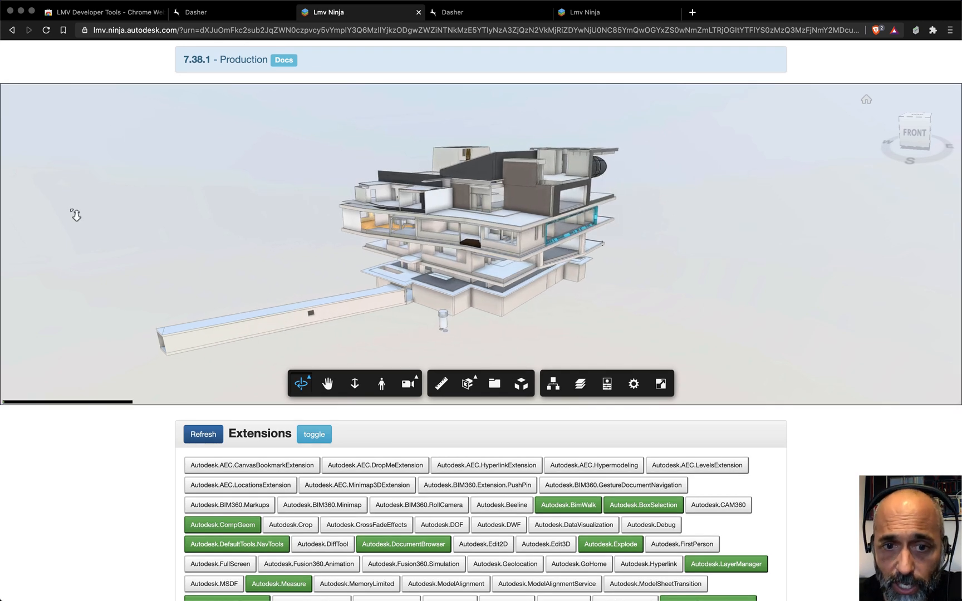
{"action": "scroll", "scroll_direction": "down", "scroll_amount": 3}
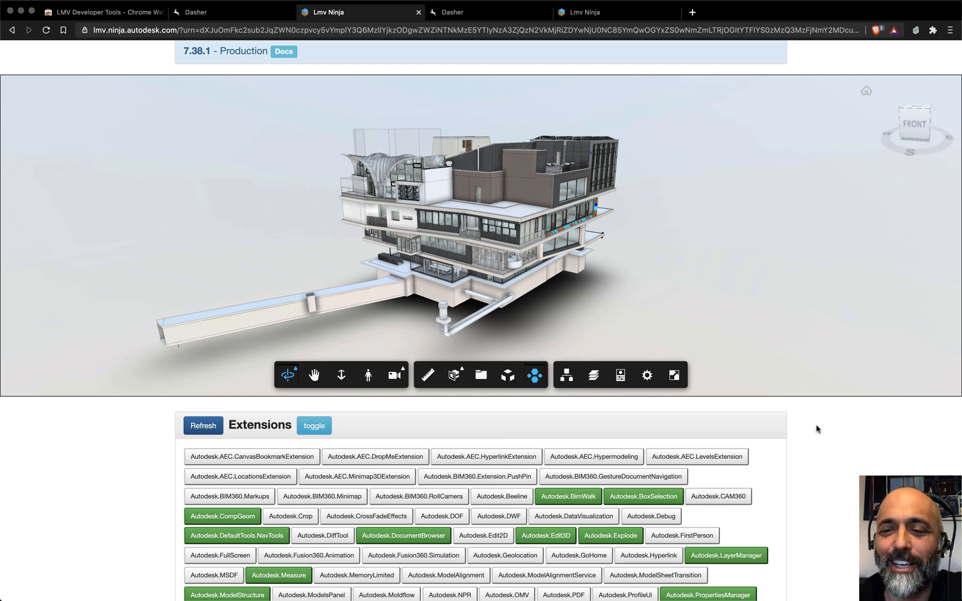
Unload the Autodesk.VisualClusters extension, then return to the Project Dasher tab showing the building and timeline.
{"action": "scroll", "scroll_direction": "down", "scroll_amount": 3}
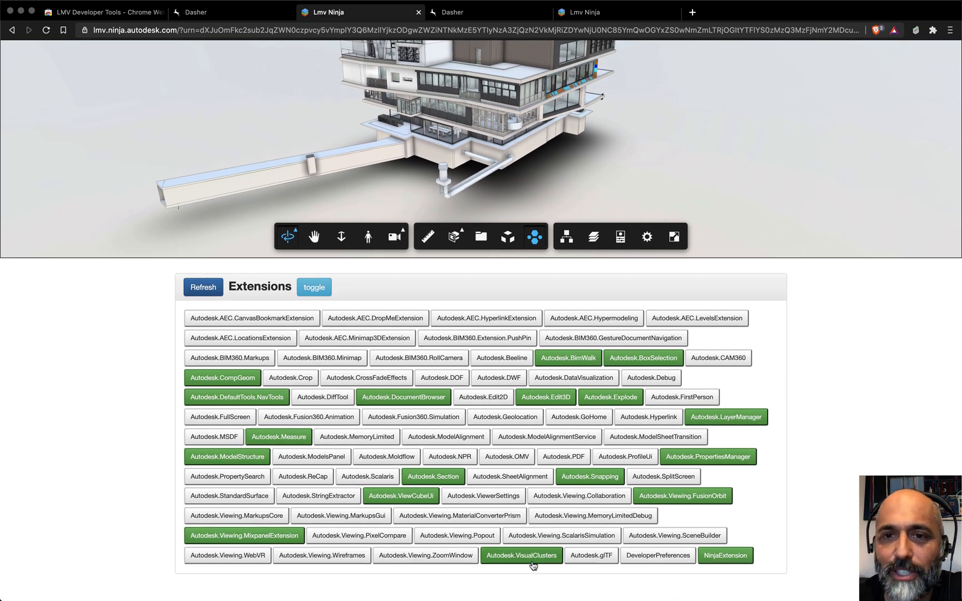
{"action": "left_click", "coordinate": [520, 555]}
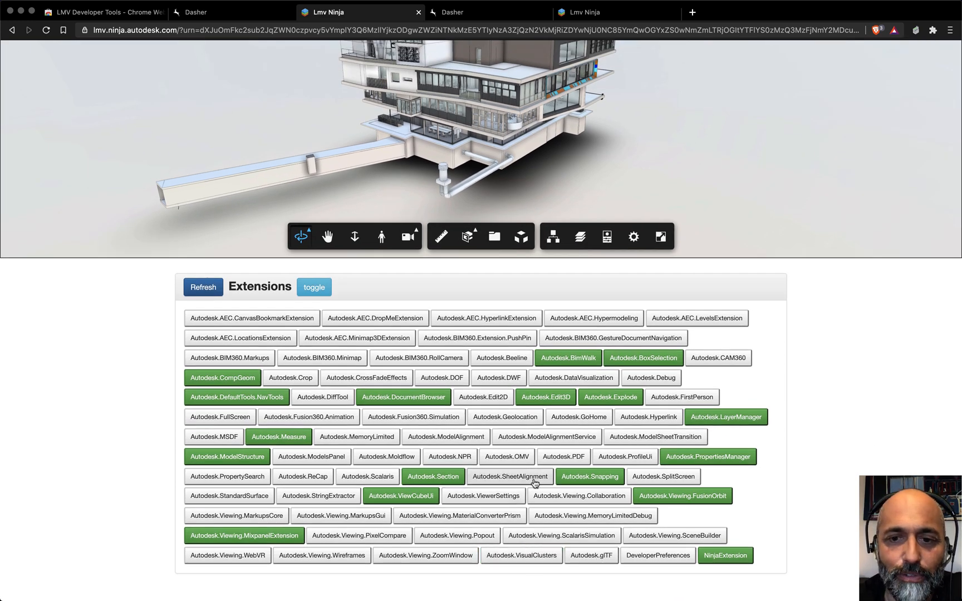
{"action": "mouse_move", "coordinate": [638, 420]}
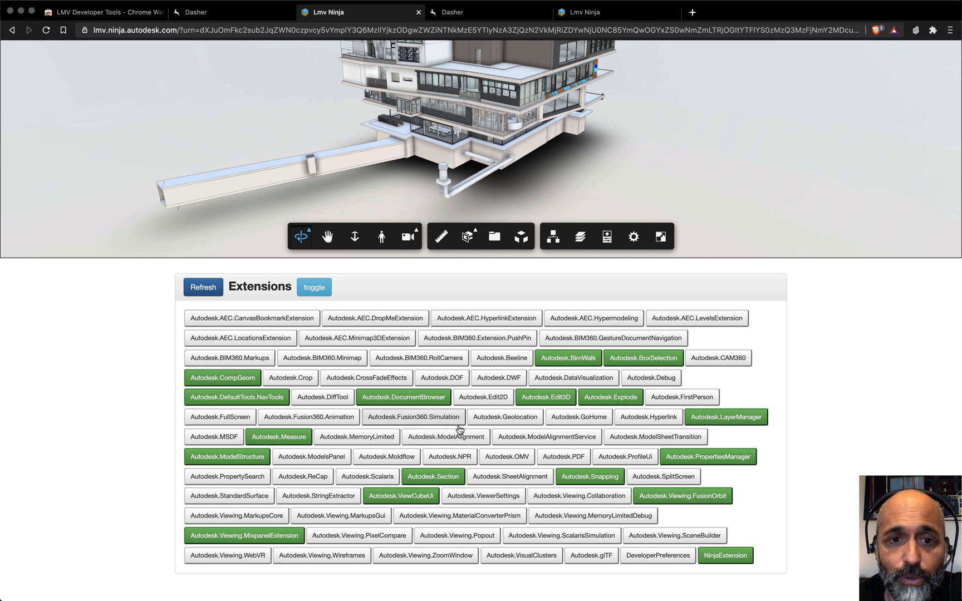
{"action": "mouse_move", "coordinate": [494, 350]}
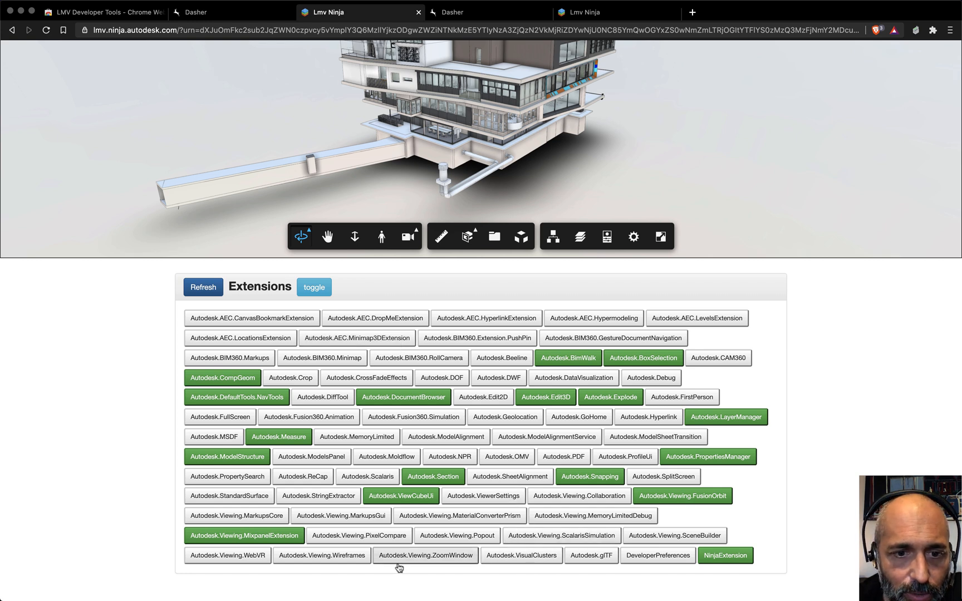
{"action": "mouse_move", "coordinate": [483, 567]}
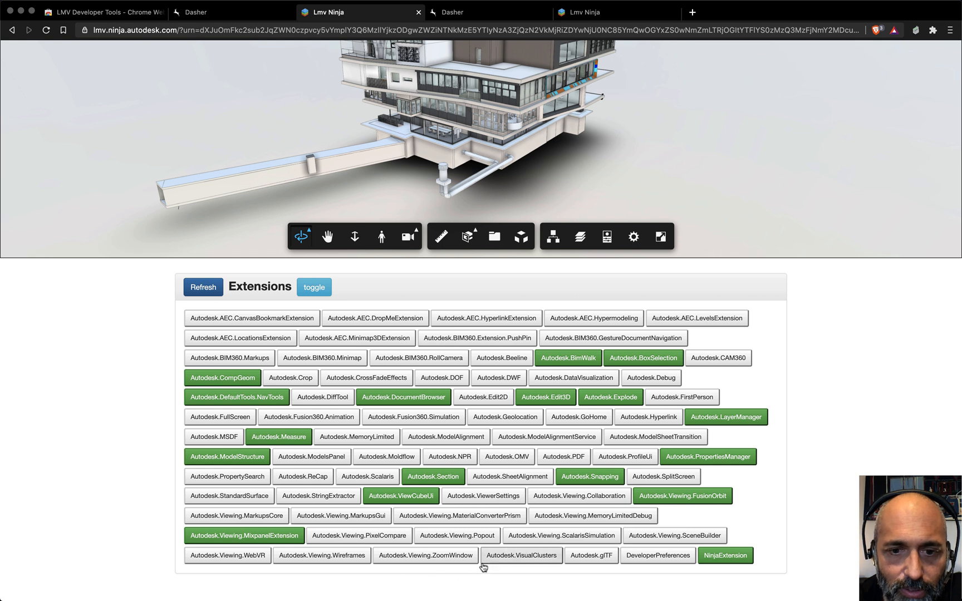
{"action": "left_click", "coordinate": [662, 477]}
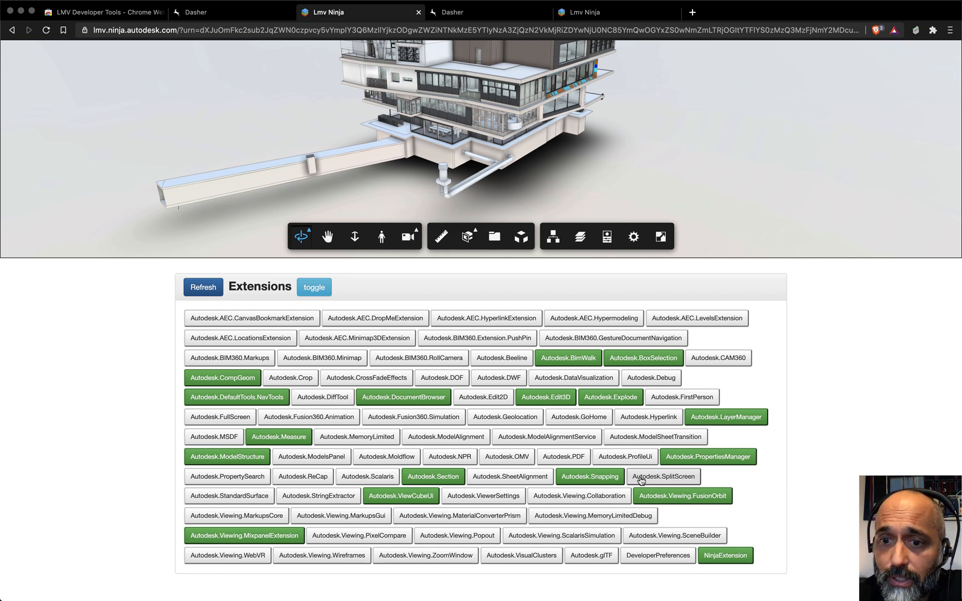
{"action": "left_click", "coordinate": [662, 477]}
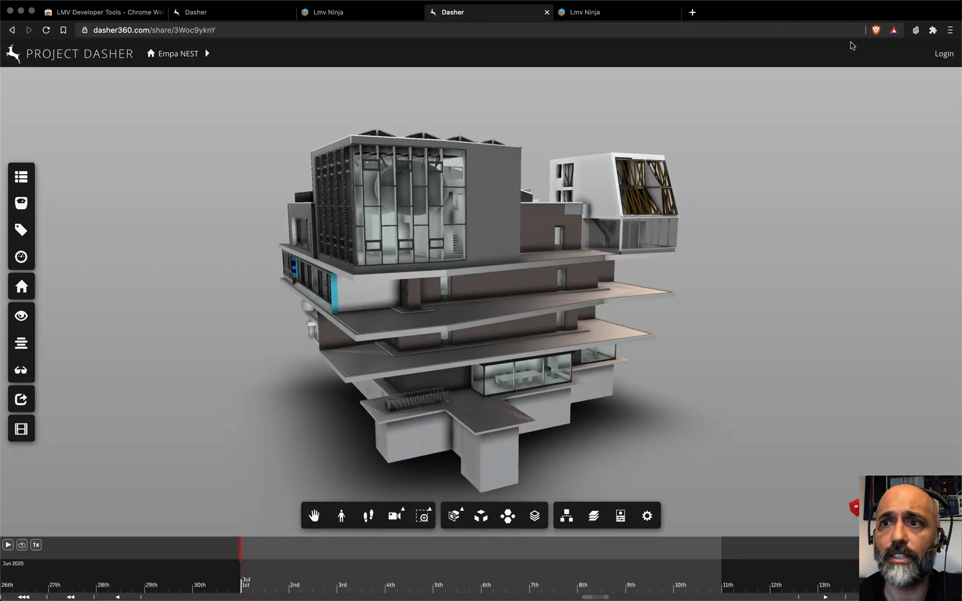
{"action": "left_click", "coordinate": [915, 30]}
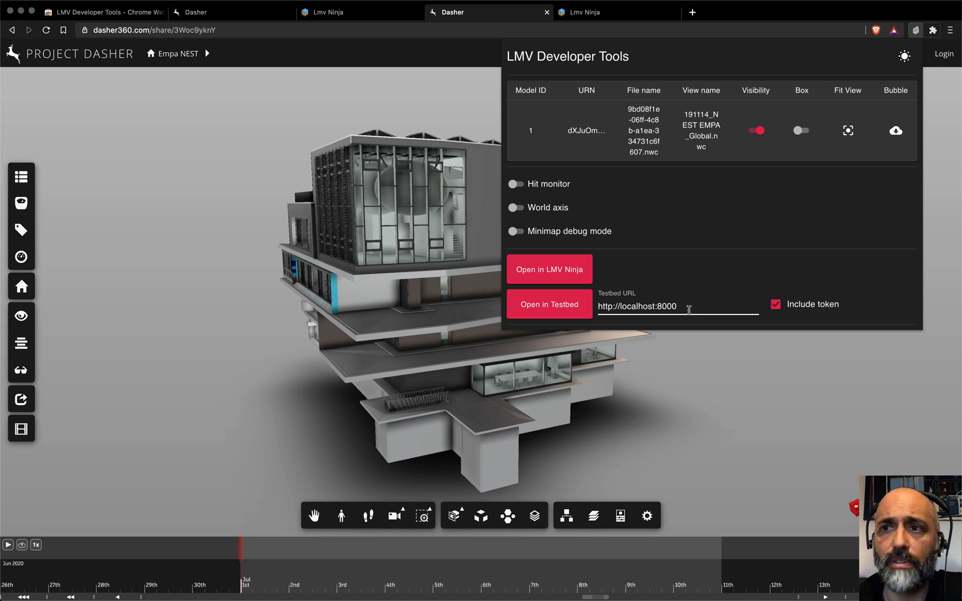
{"action": "mouse_move", "coordinate": [747, 149]}
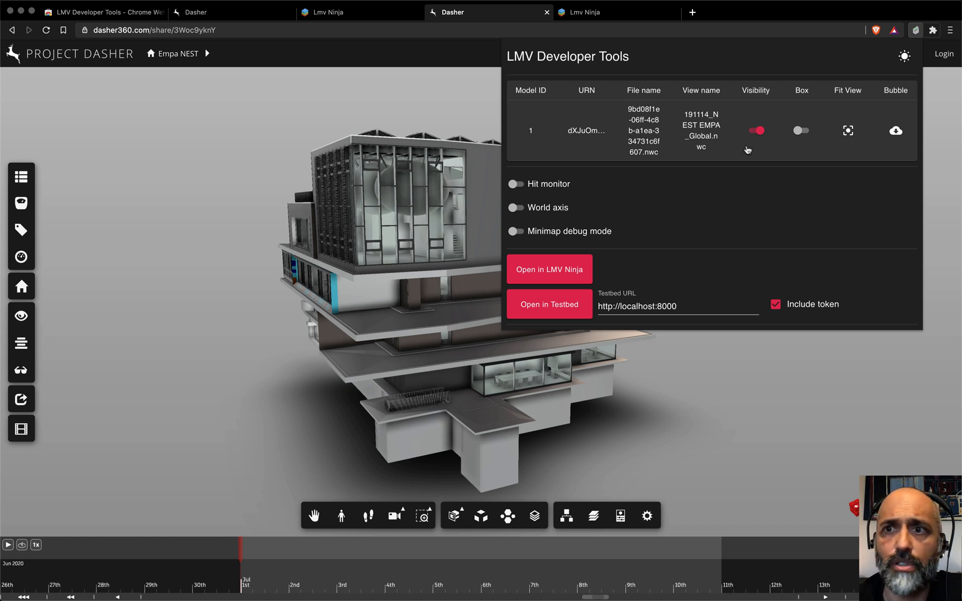
{"action": "mouse_move", "coordinate": [915, 32]}
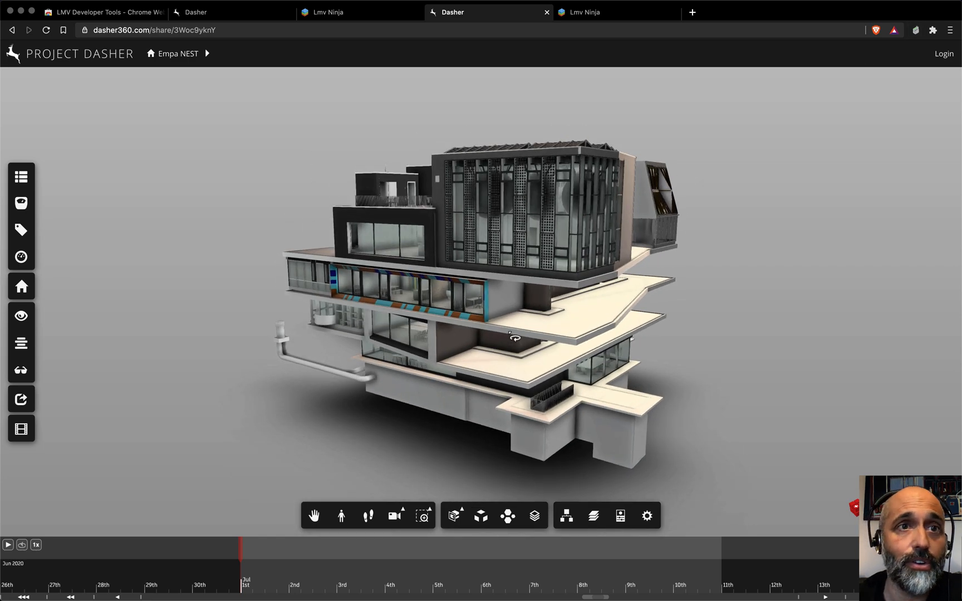
{"action": "left_click", "coordinate": [102, 11]}
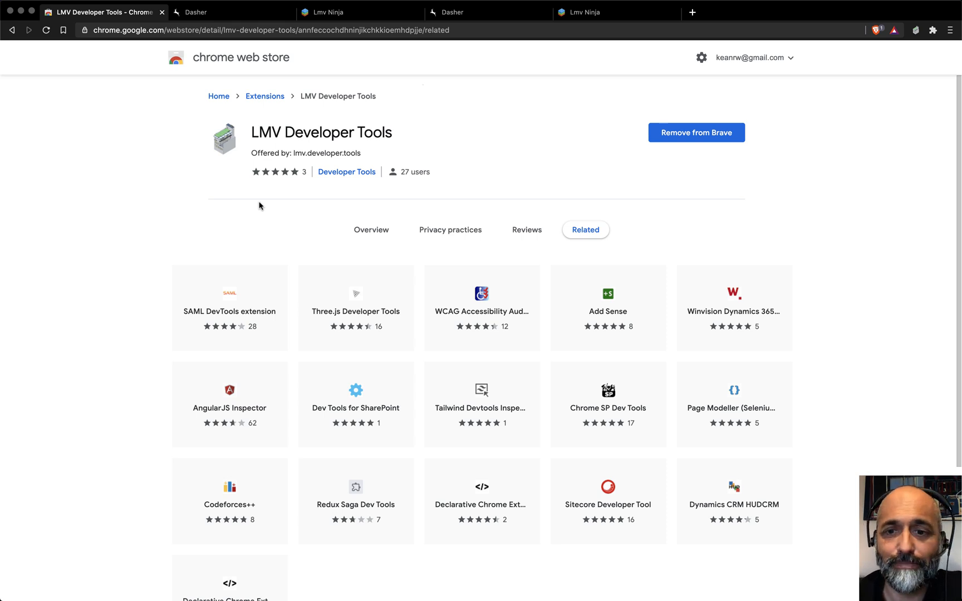
{"action": "mouse_move", "coordinate": [295, 113]}
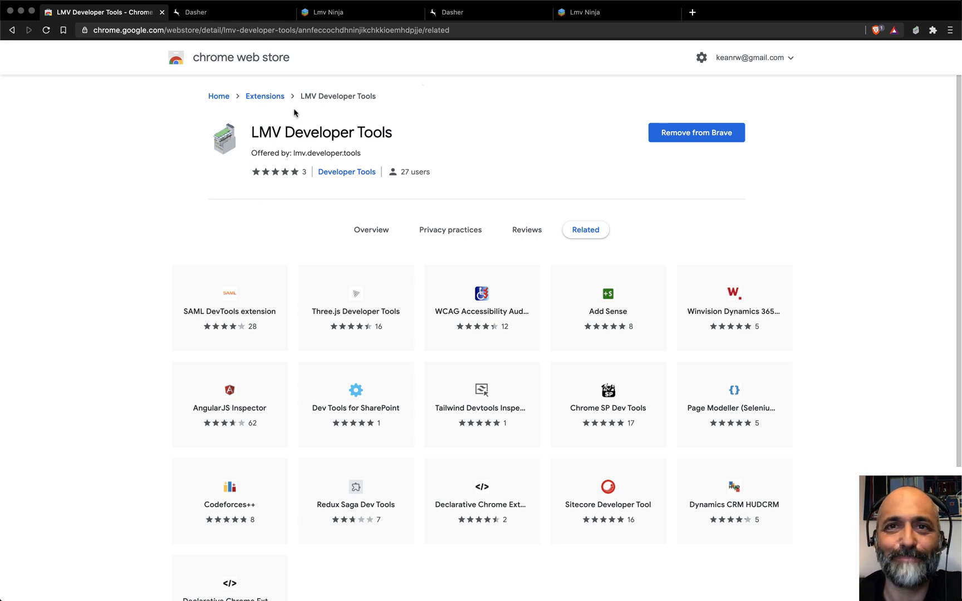